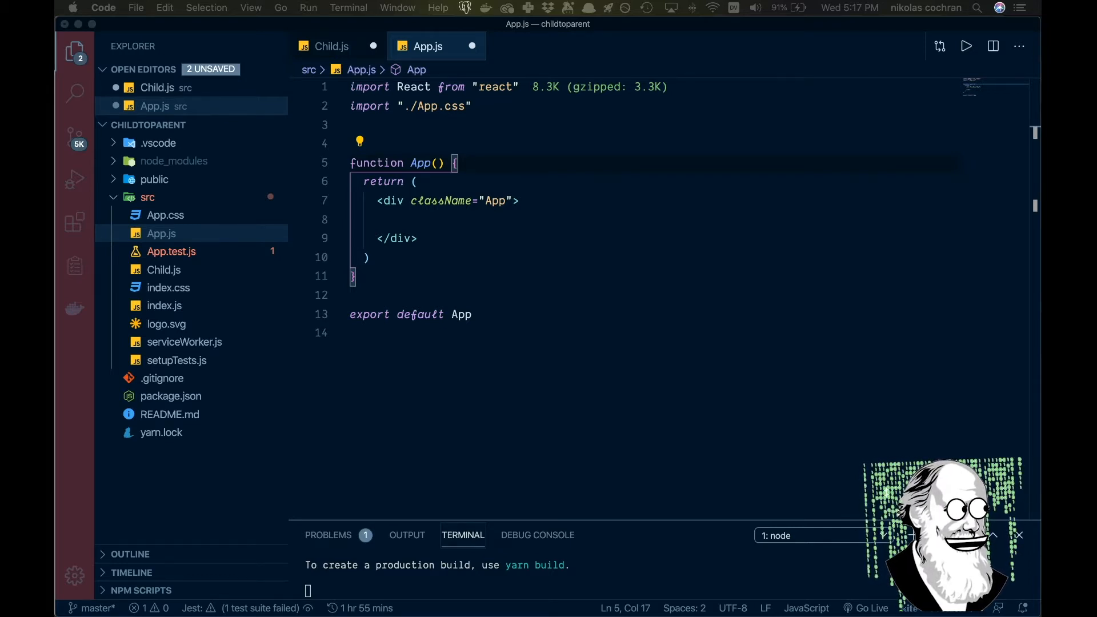
mouse_move(60, 478)
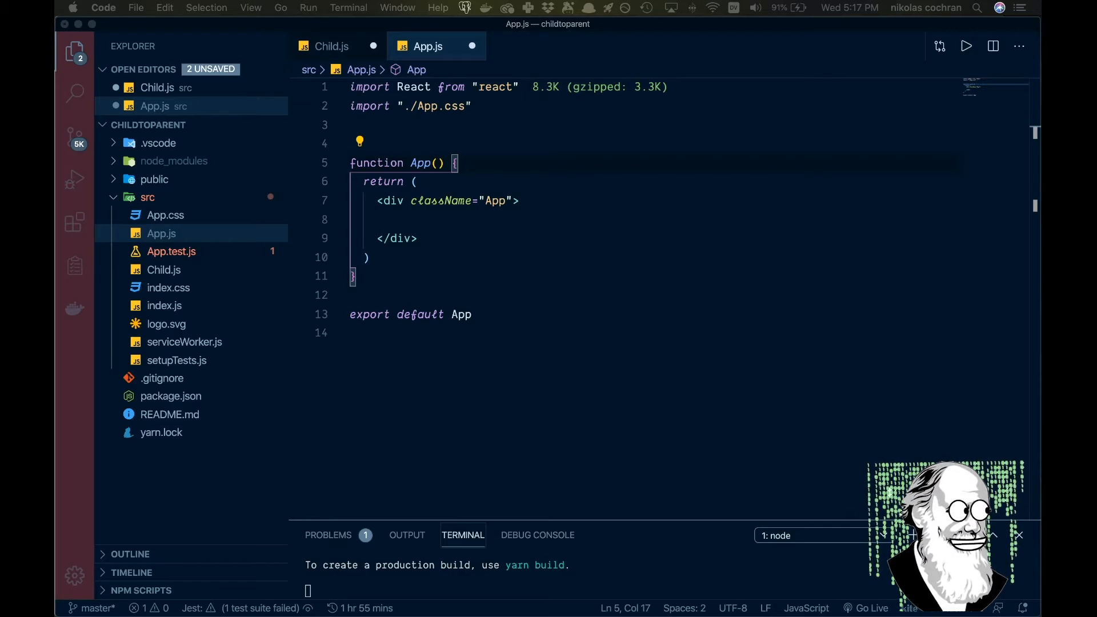
mouse_move(338, 194)
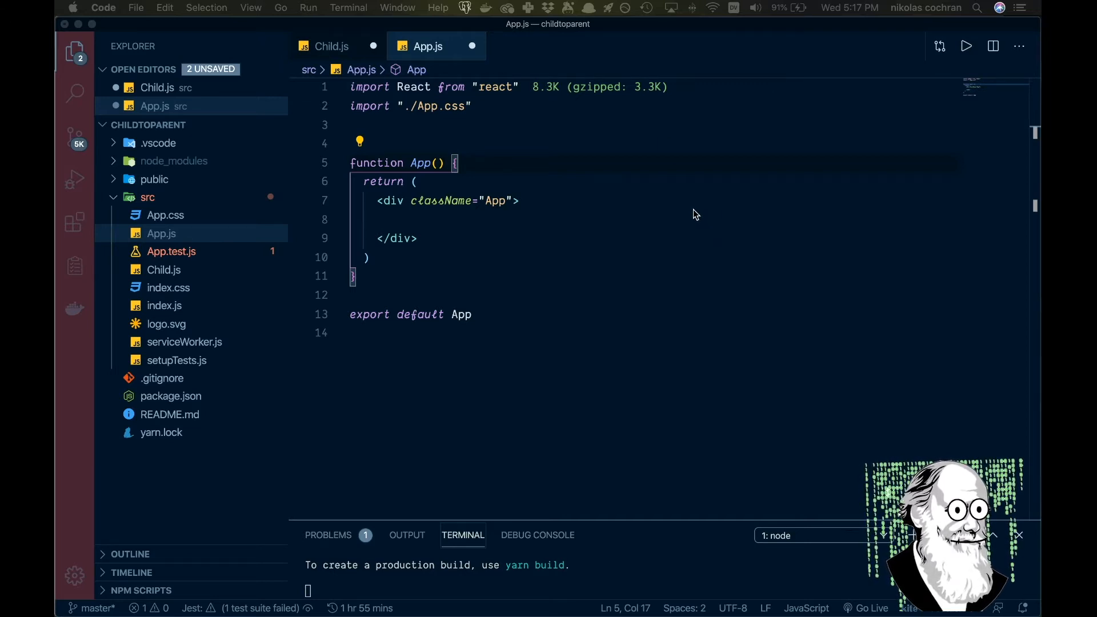
mouse_move(567, 220)
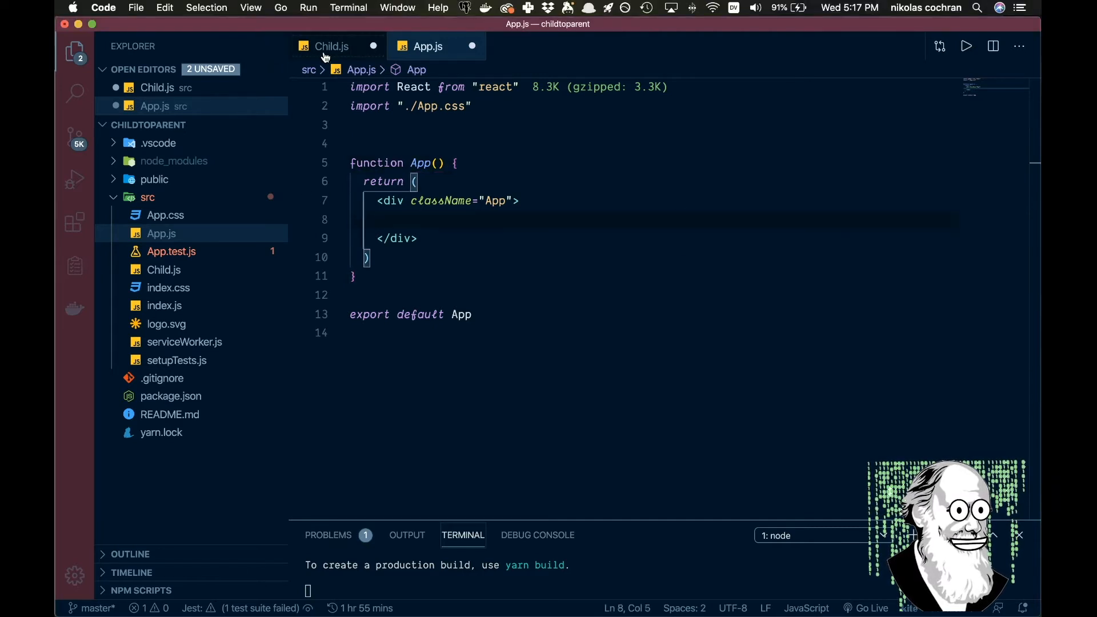
mouse_move(332, 46)
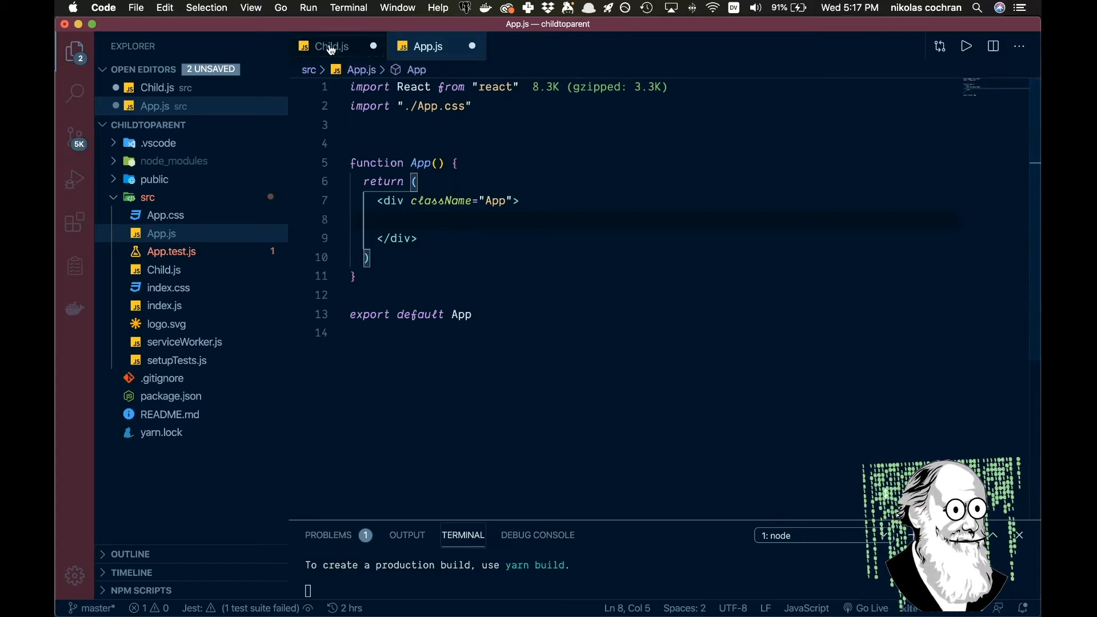
After glancing at Child.js, add {useState} to the React import in App.js
left_click(331, 45)
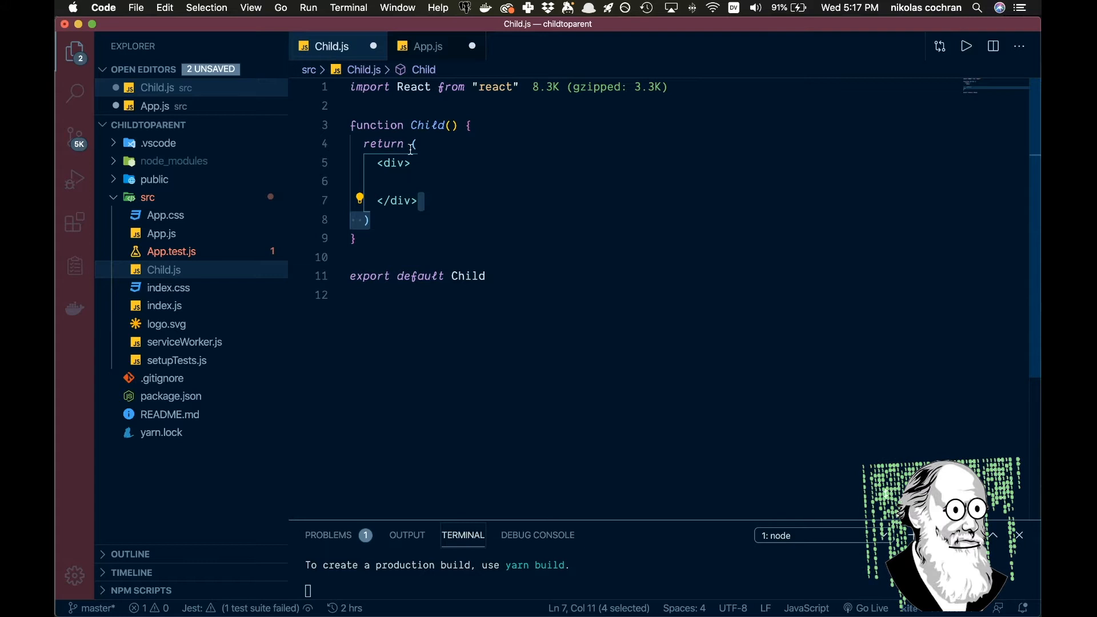
mouse_move(426, 45)
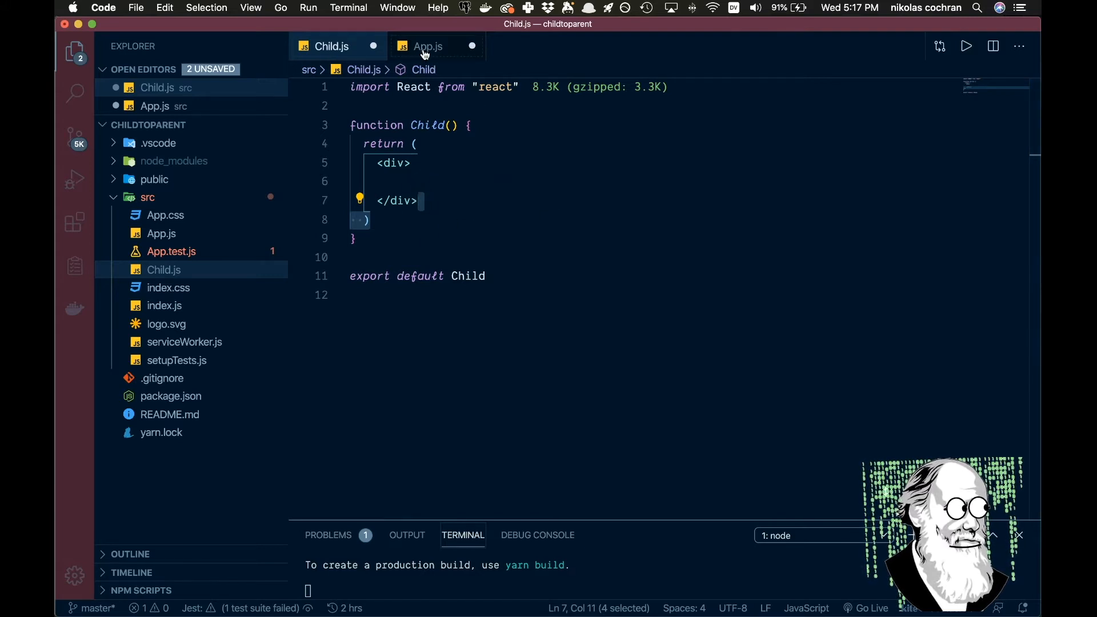
left_click(428, 46)
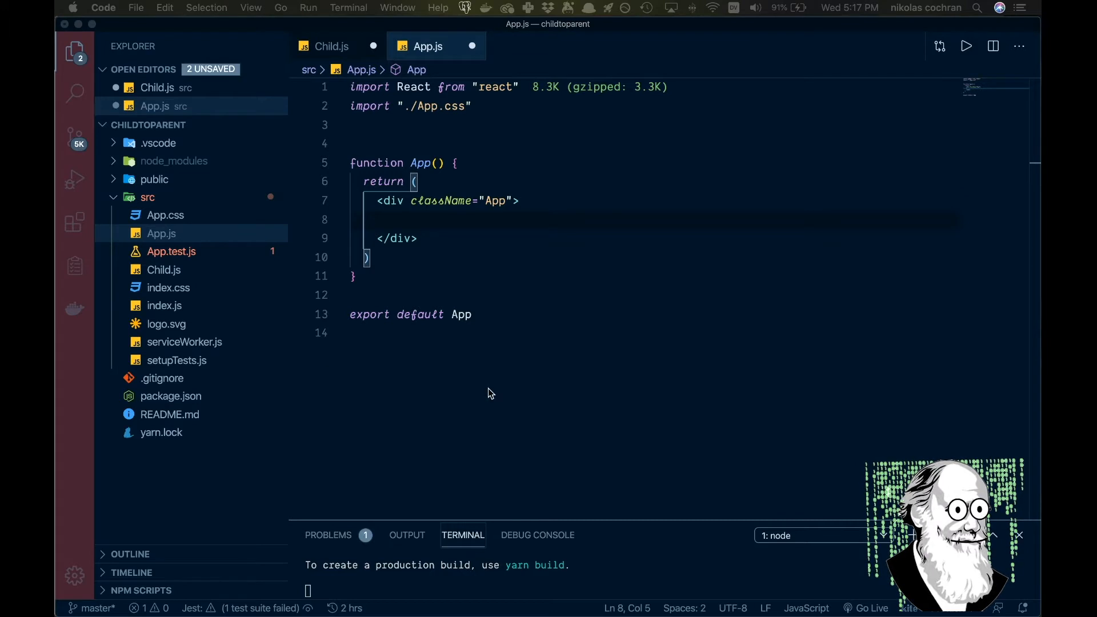
mouse_move(671, 320)
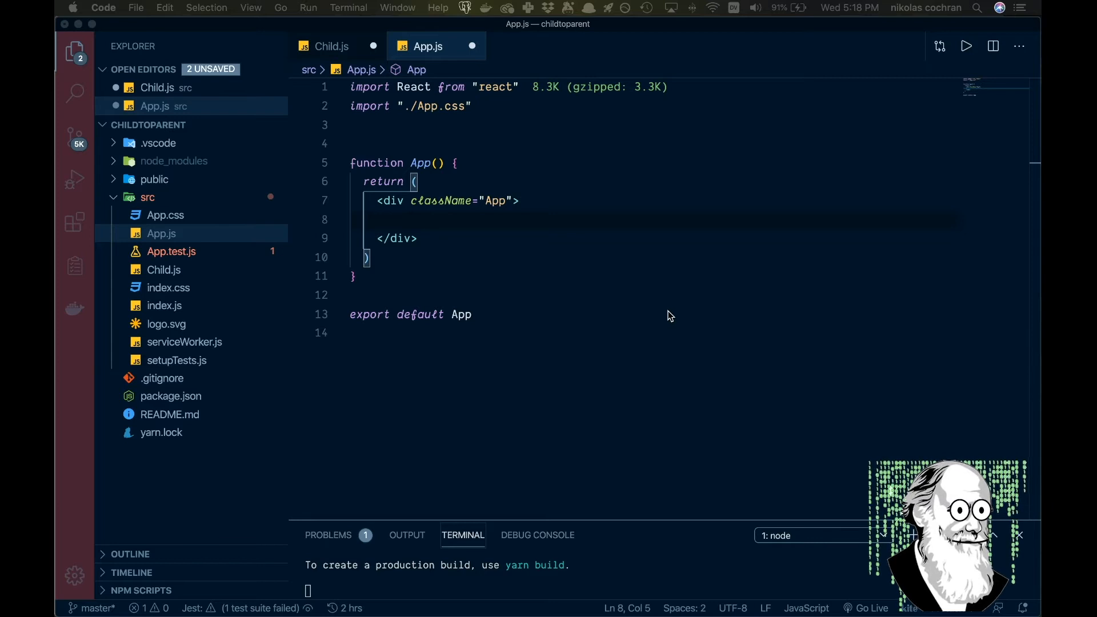
mouse_move(523, 189)
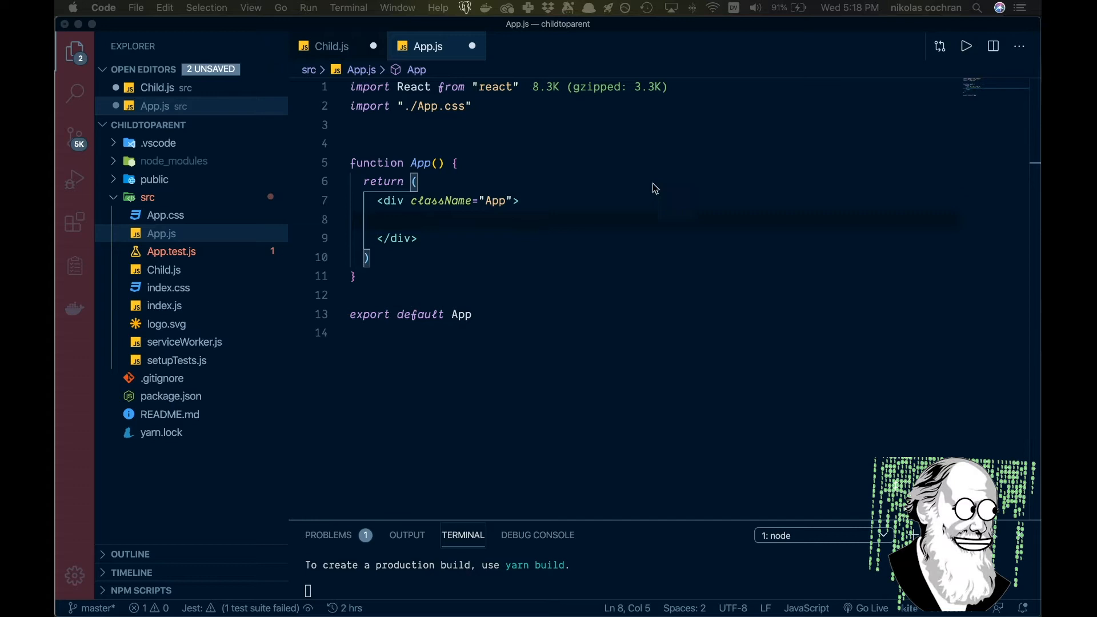
mouse_move(482, 230)
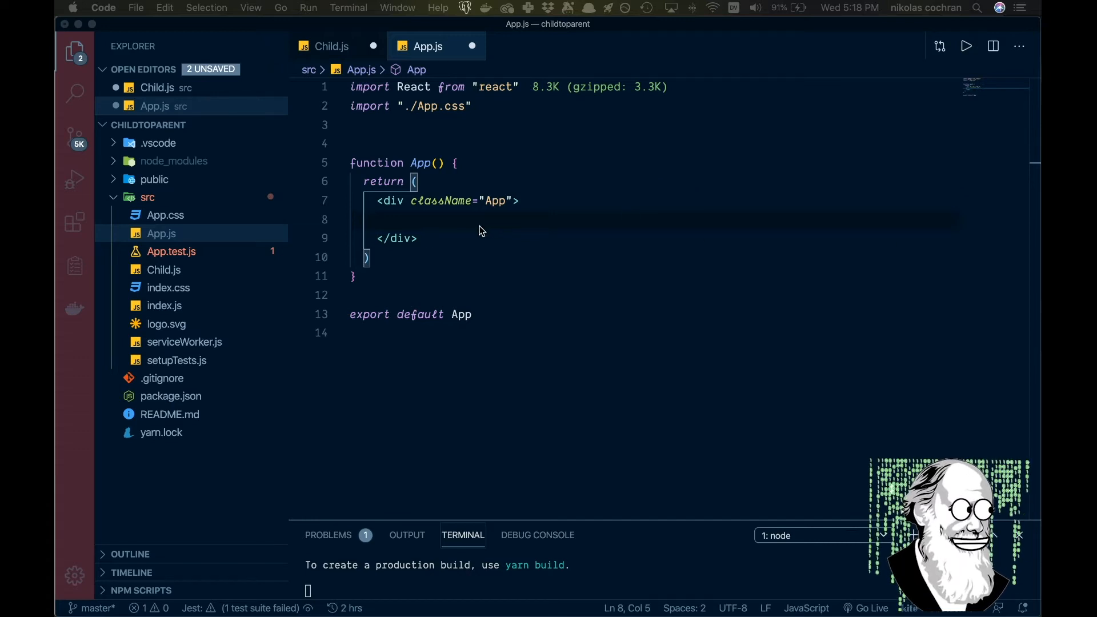
mouse_move(491, 235)
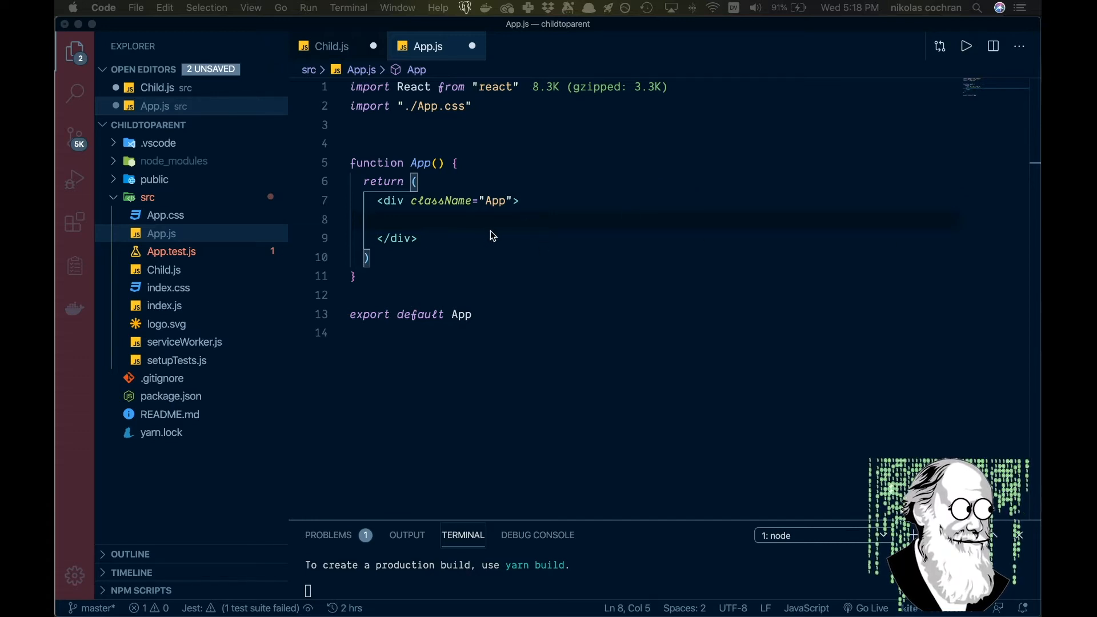
mouse_move(544, 289)
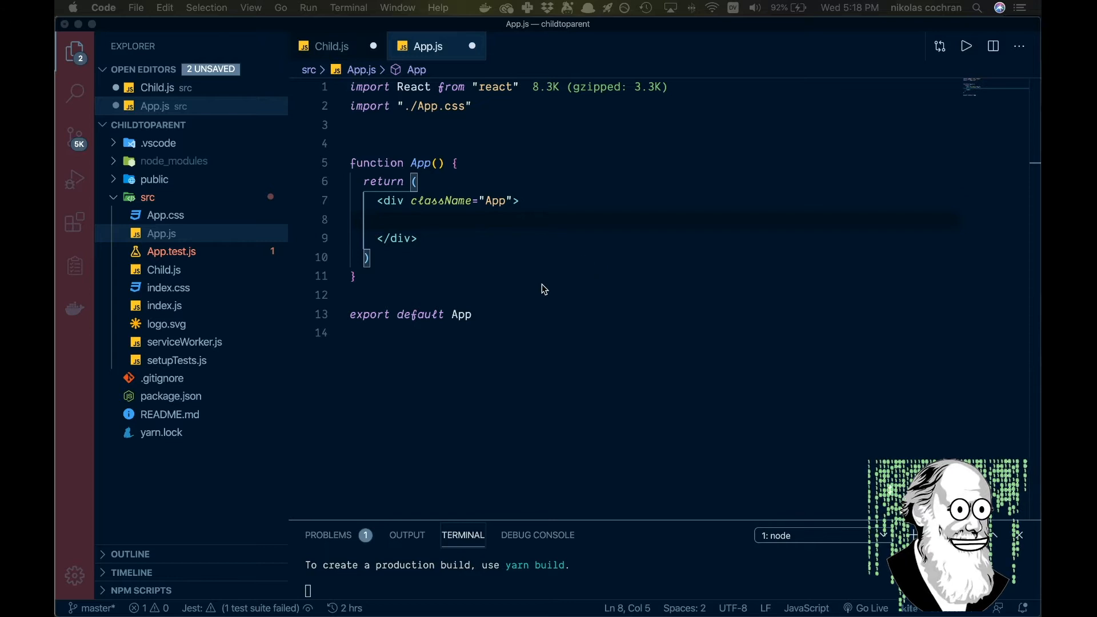
mouse_move(481, 176)
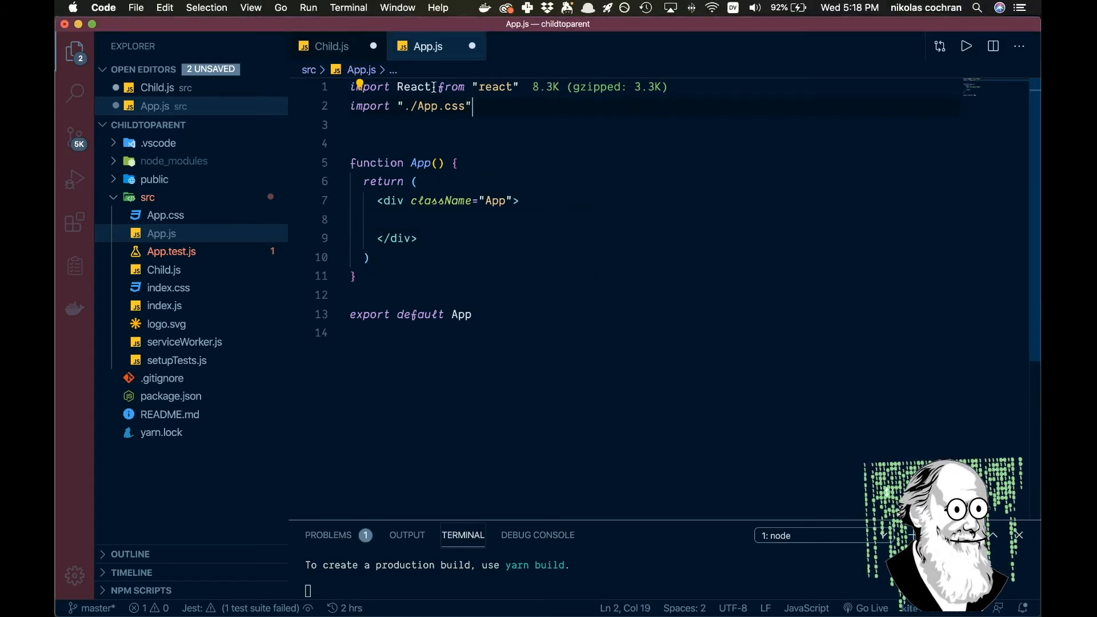
type(",")
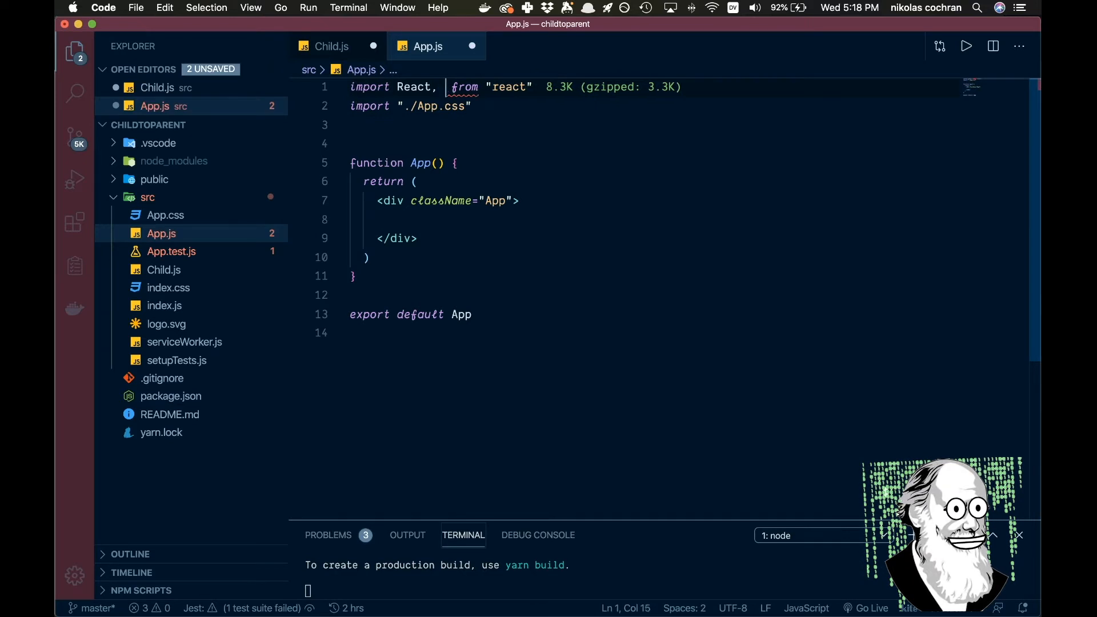
type("{u")
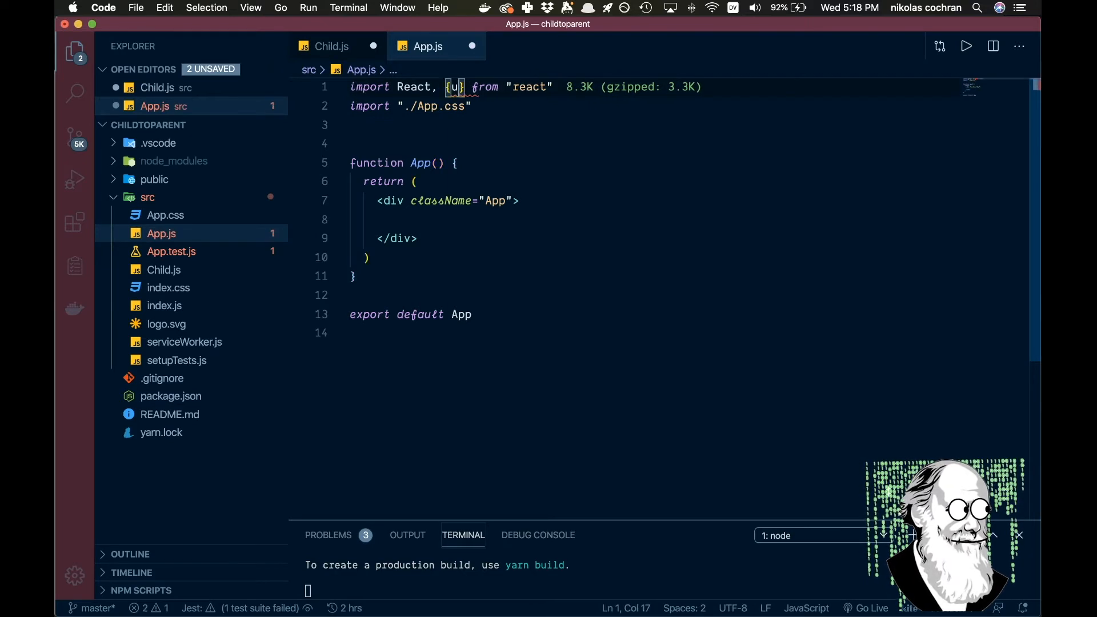
type("ses")
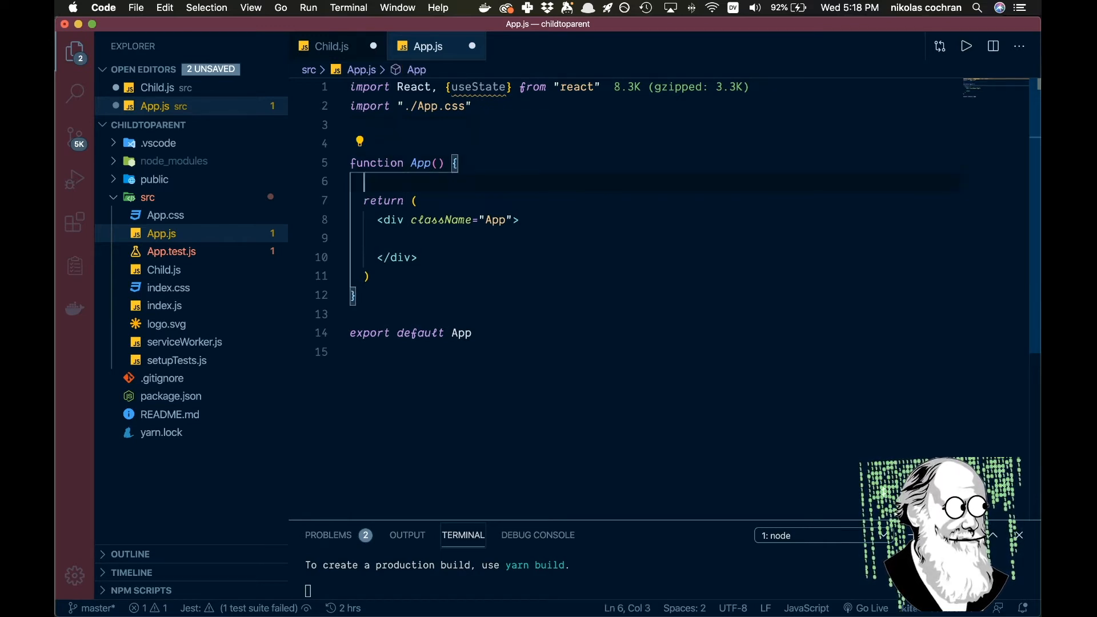
Declare const [count, setCount] = useState(0) inside the App component
type("const [count,")
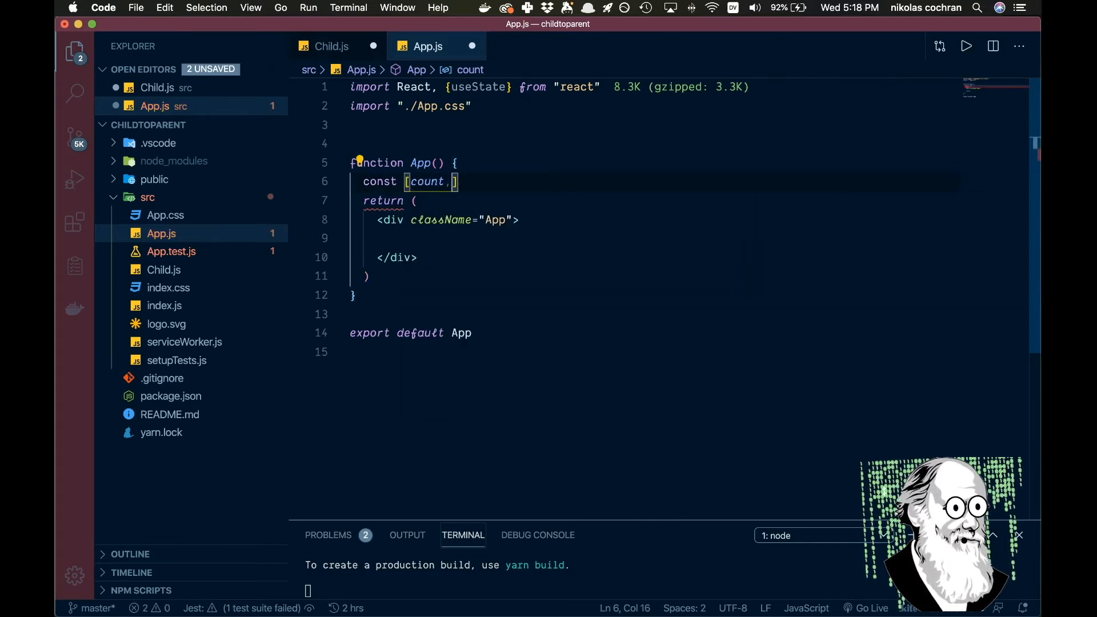
type("setCount")
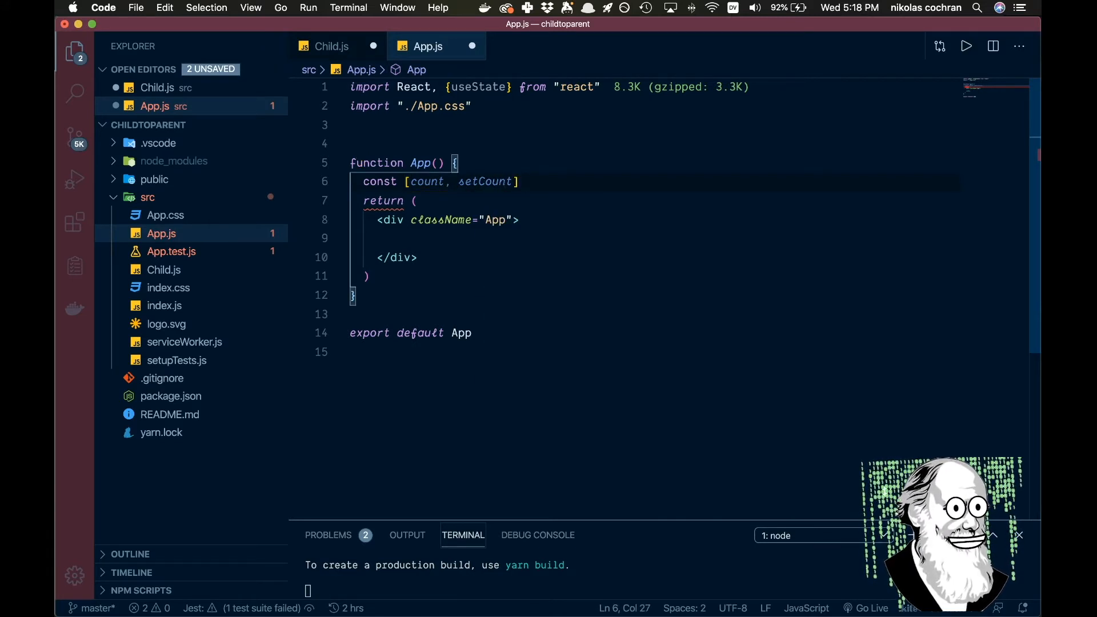
type("= useState(")
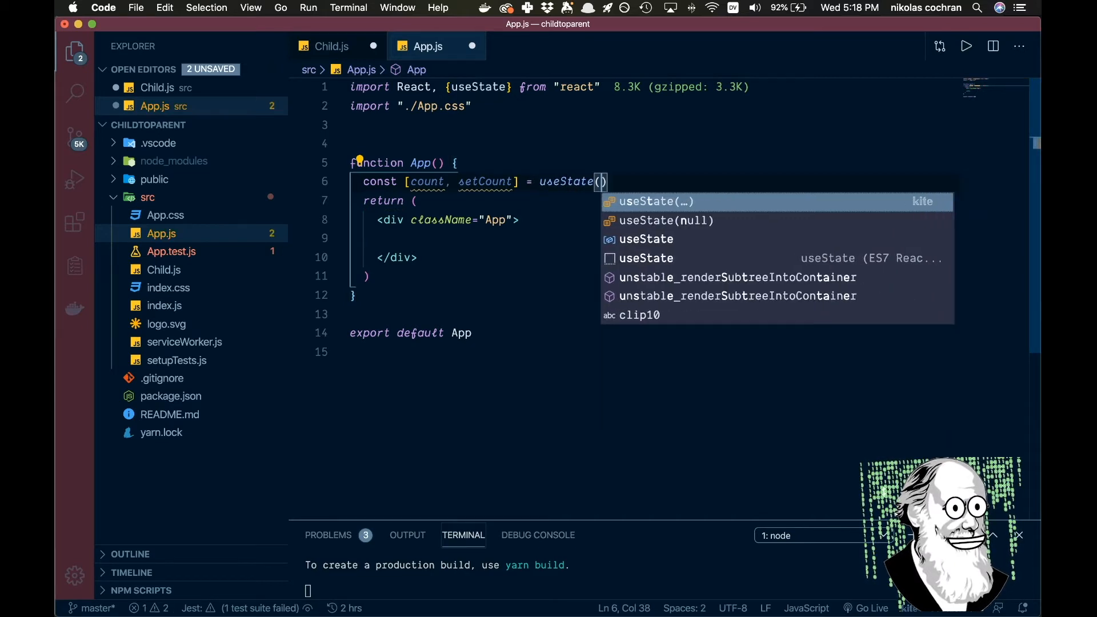
type("0")
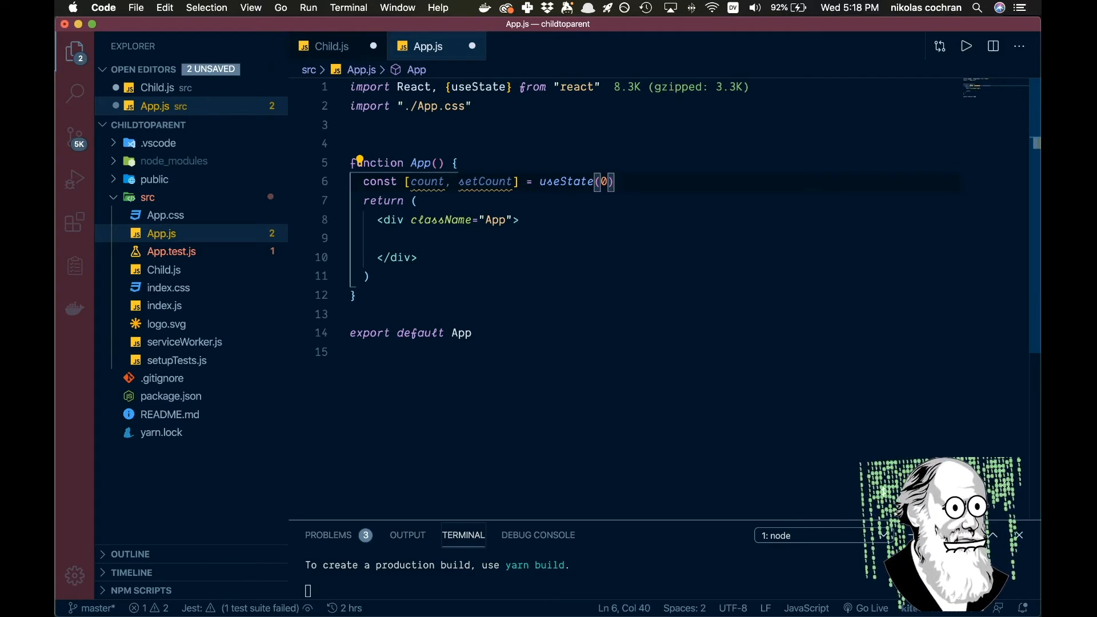
key("enter")
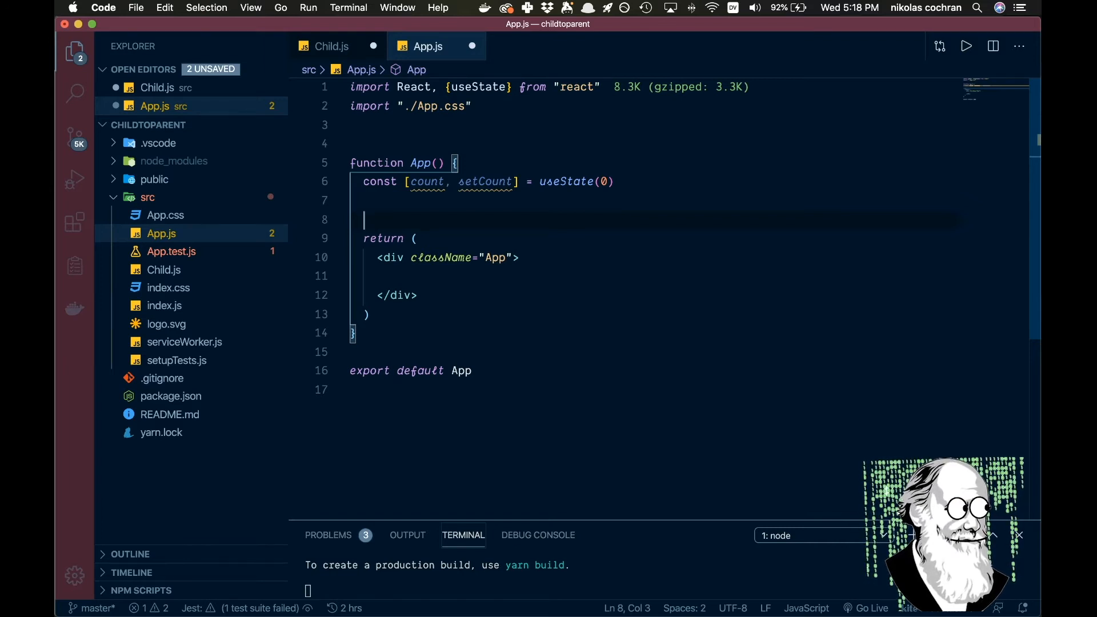
Write const handleAdd = () => { setCount(count + 1) } above App's return statement
type("const")
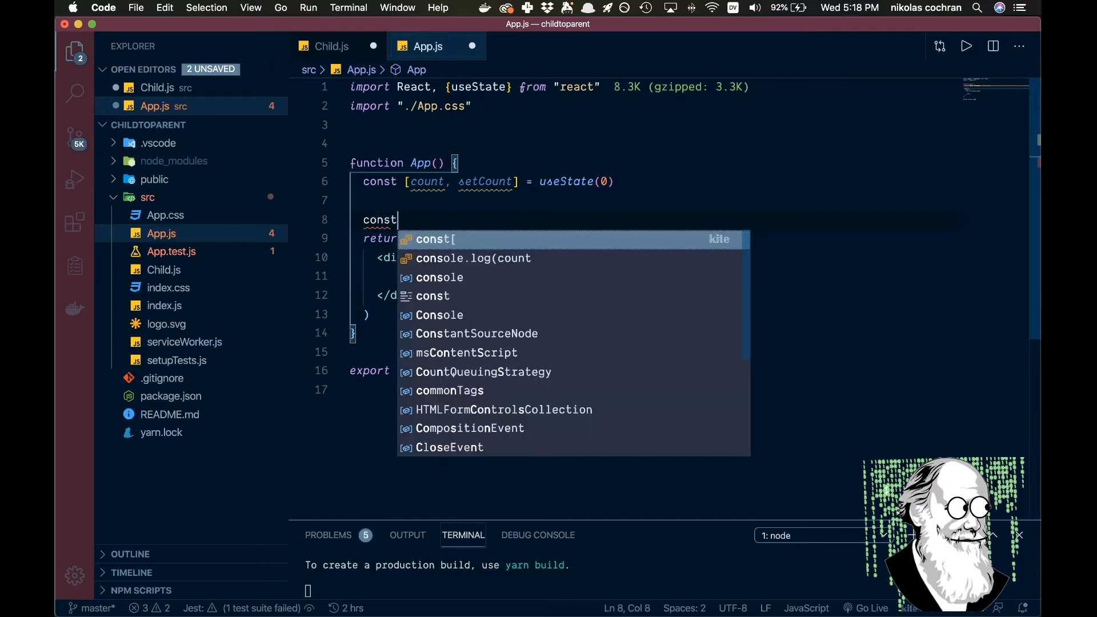
type("handleA")
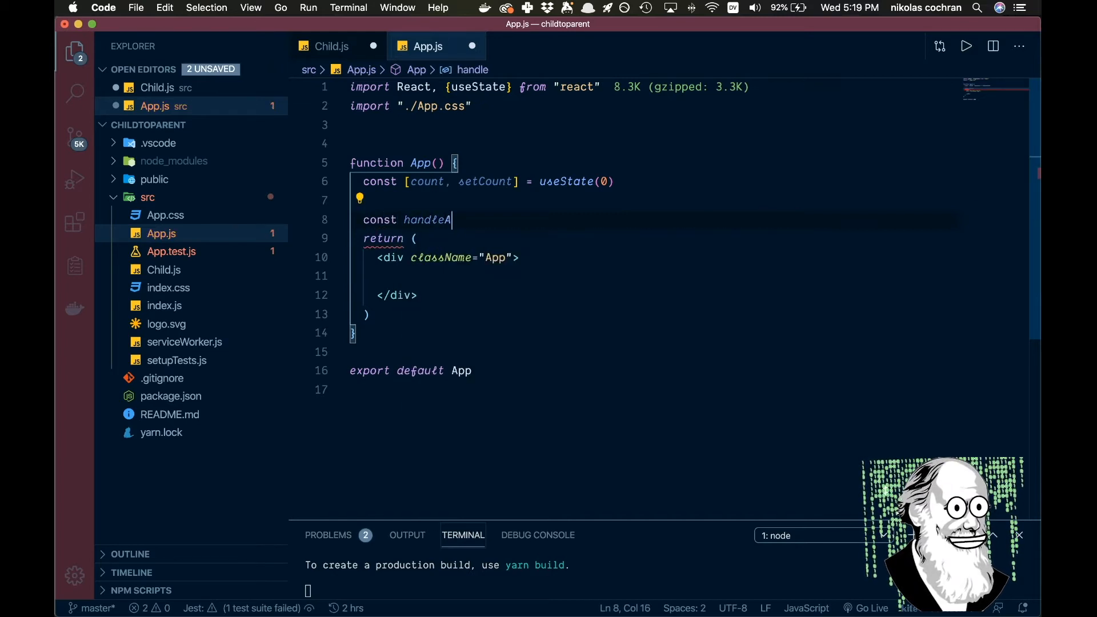
type("dd =")
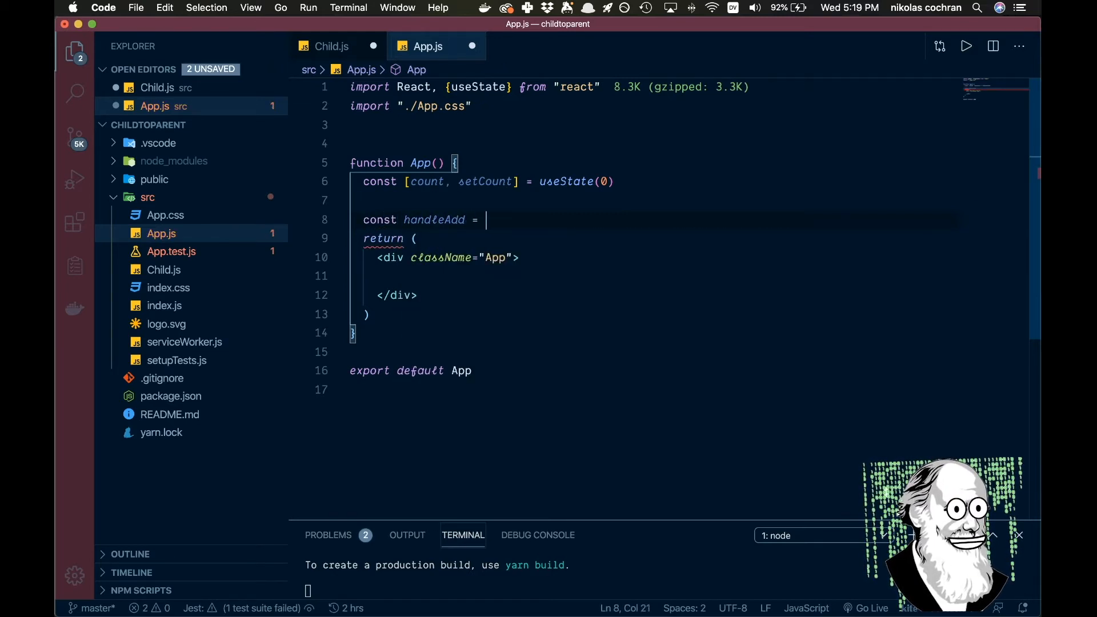
type("() =>")
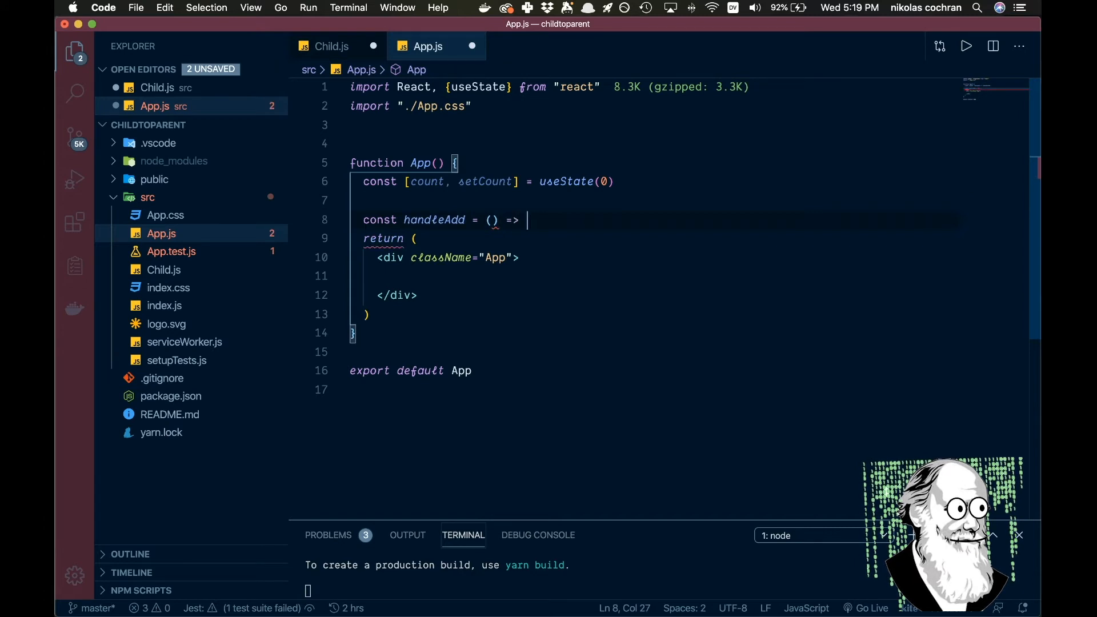
type("{")
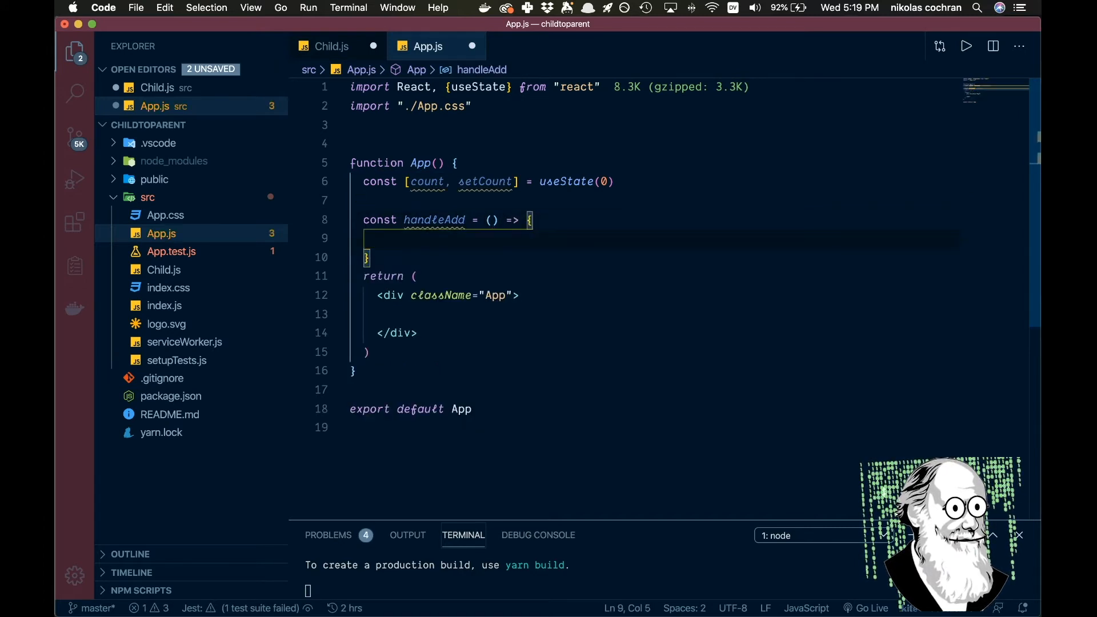
type("setCount")
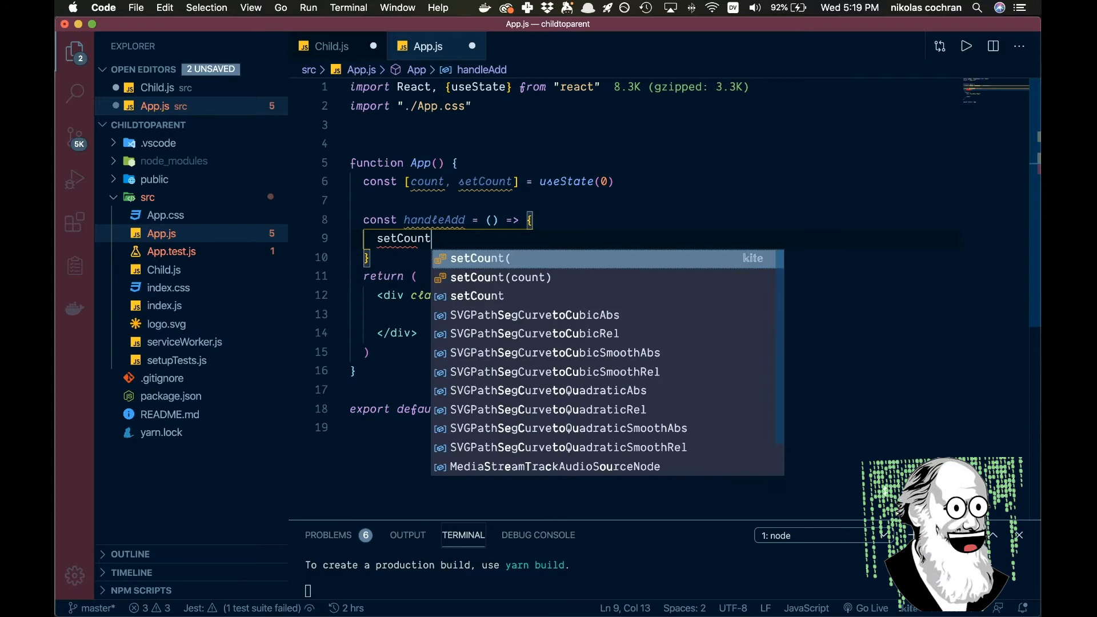
type("(c")
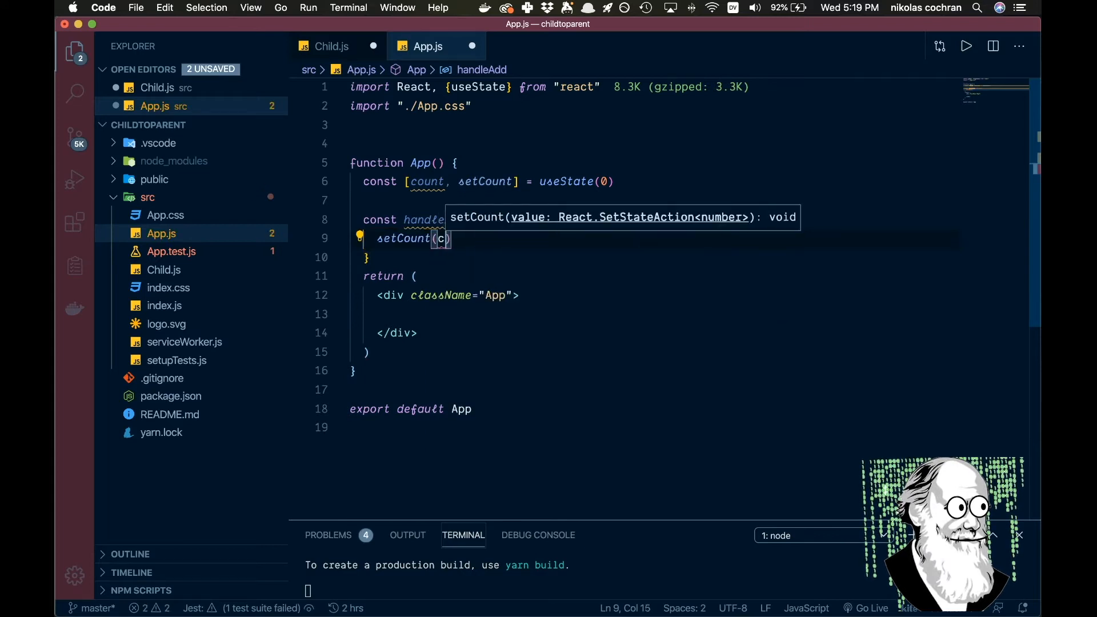
type("ount")
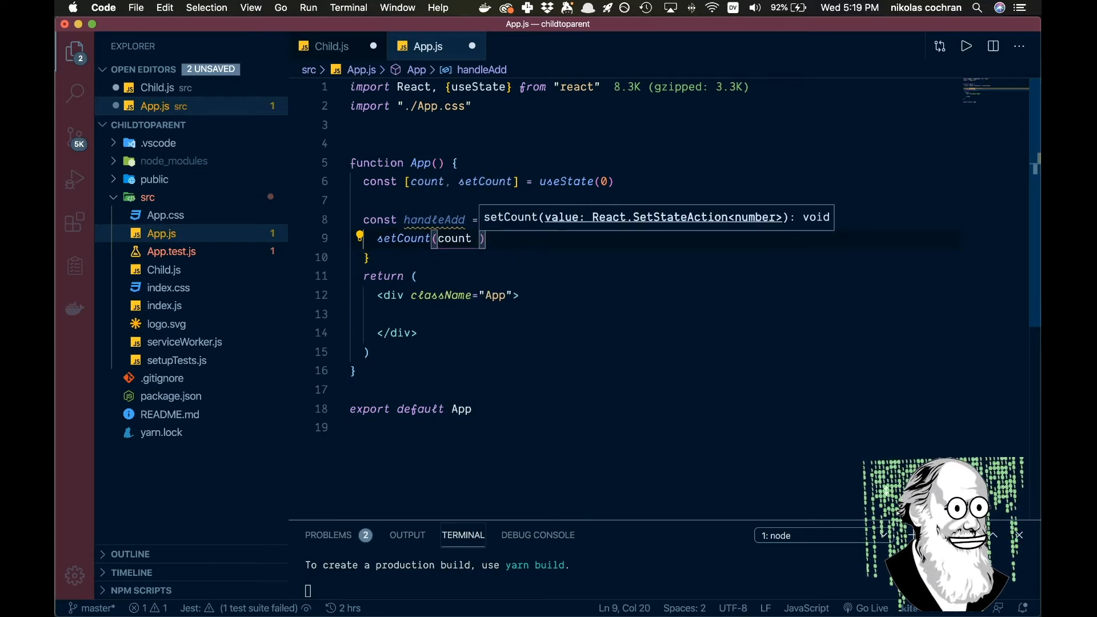
type("+ 1")
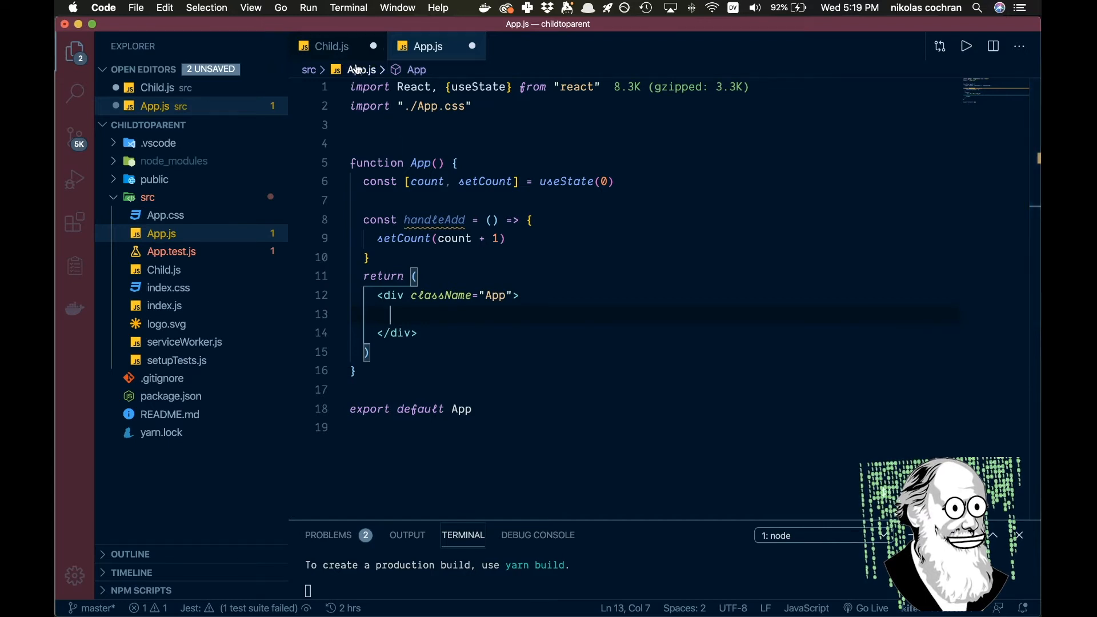
Render a <Child /> element in the App div and add import Child from './Child'
type("<")
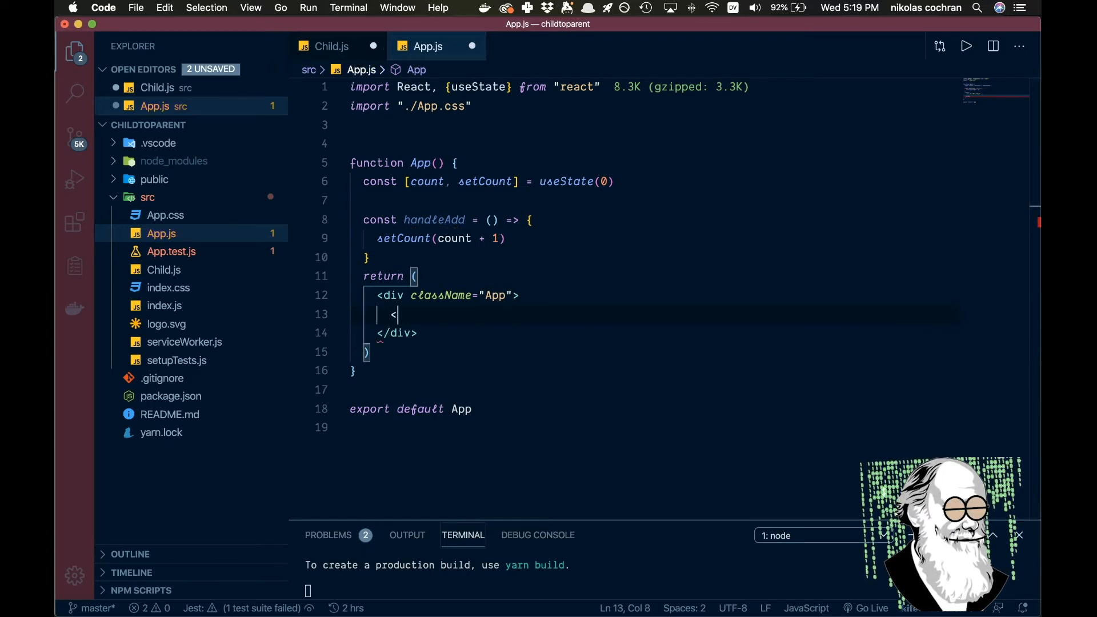
type("<child")
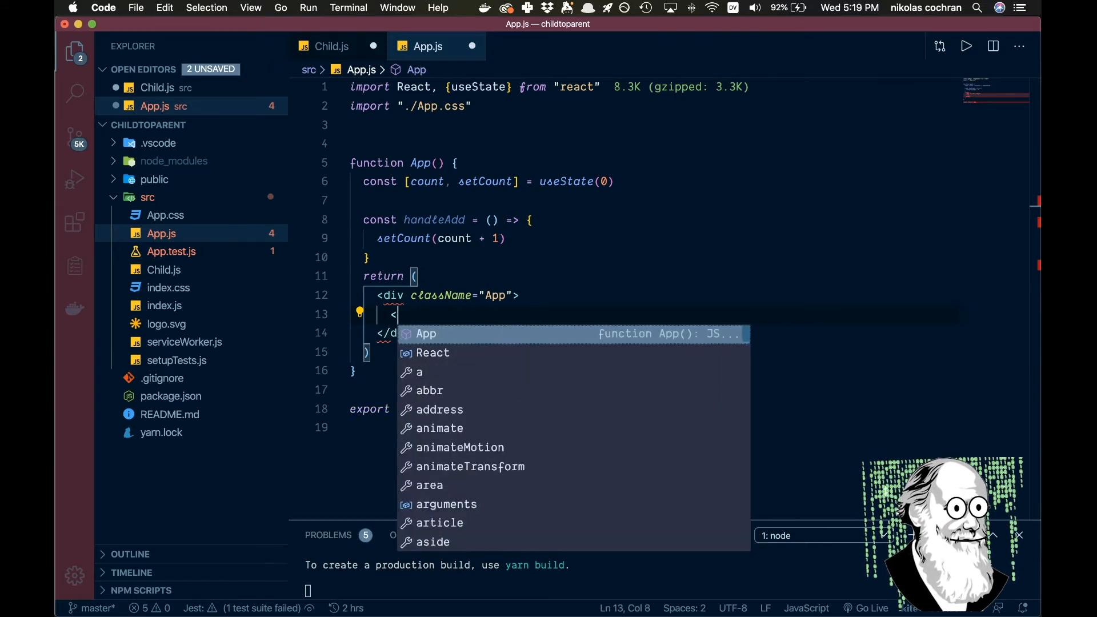
type("Child")
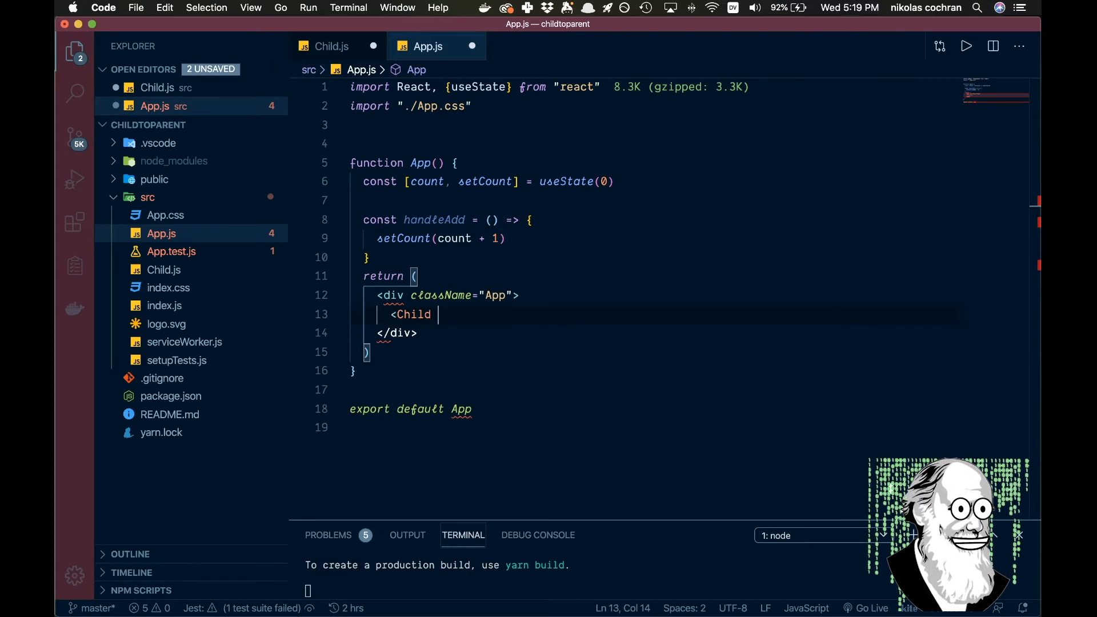
type("/>")
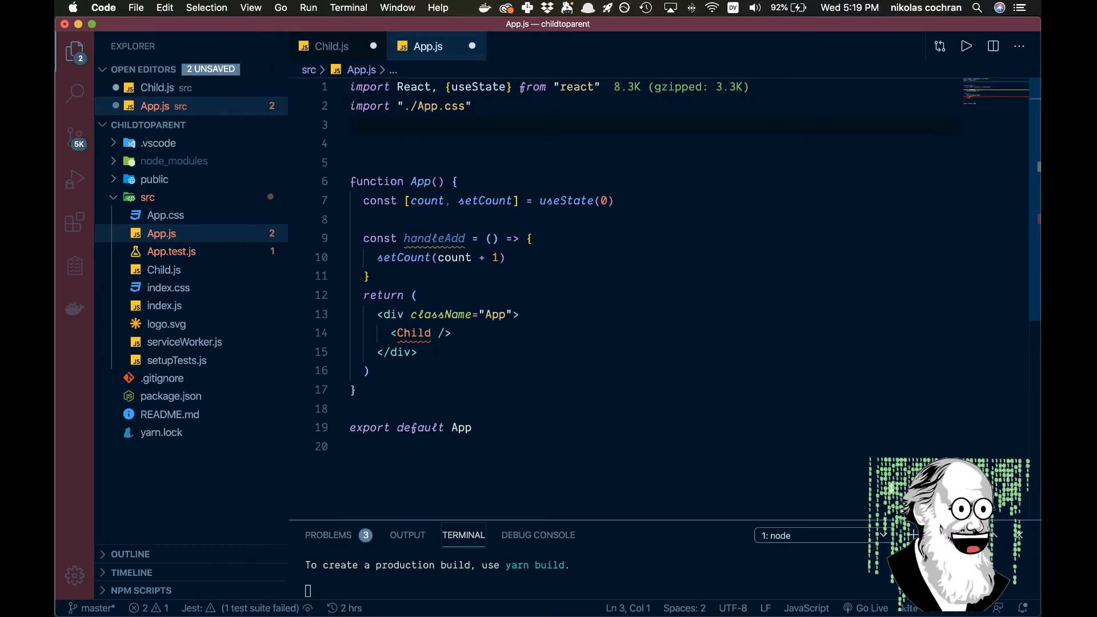
type("import Child f")
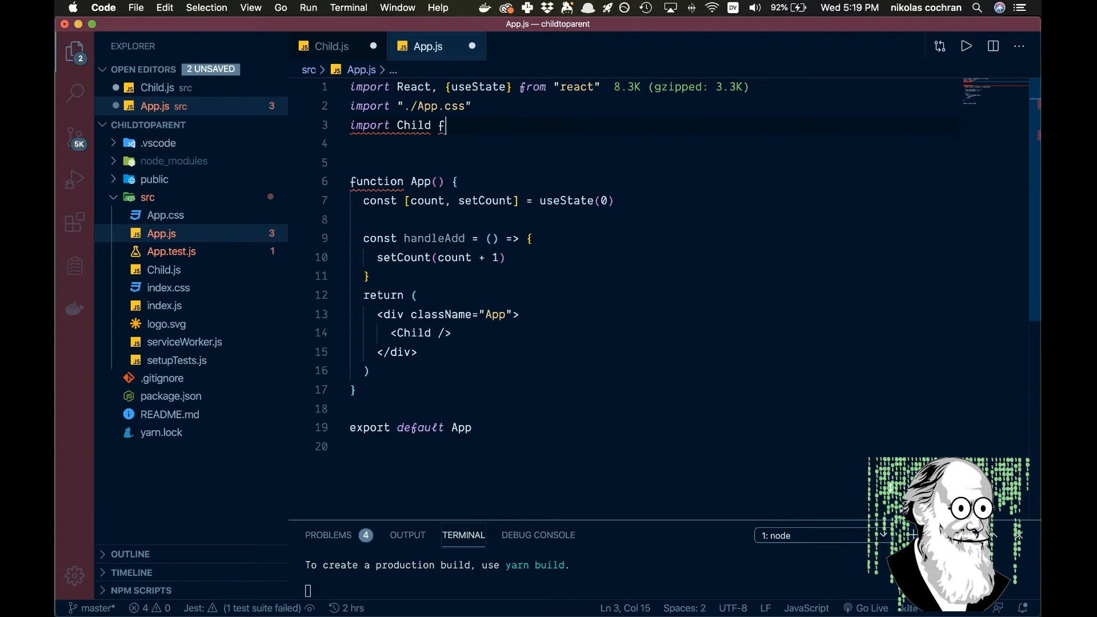
type("rom")
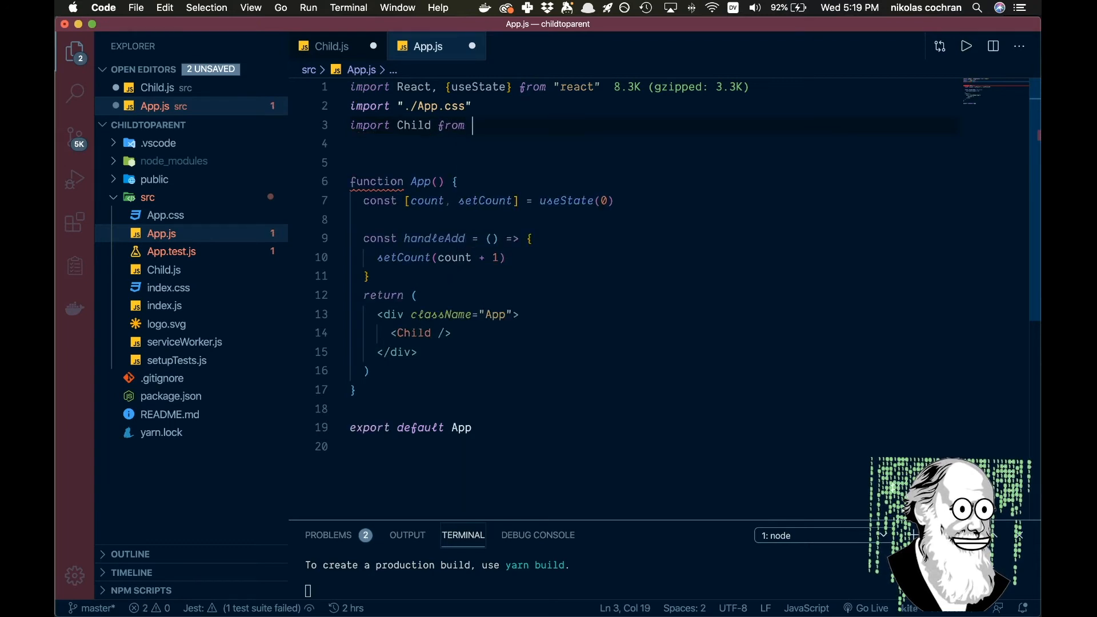
type("'./Child")
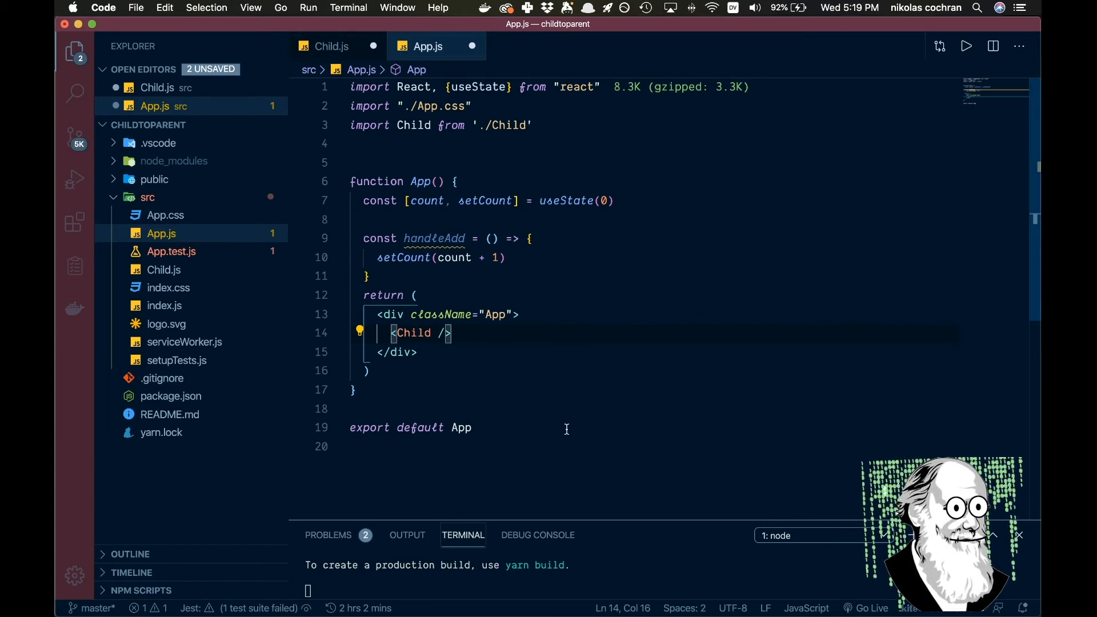
Pass handleAdd={handleAdd} to the Child element and show {count} on the line below
double_click(413, 333)
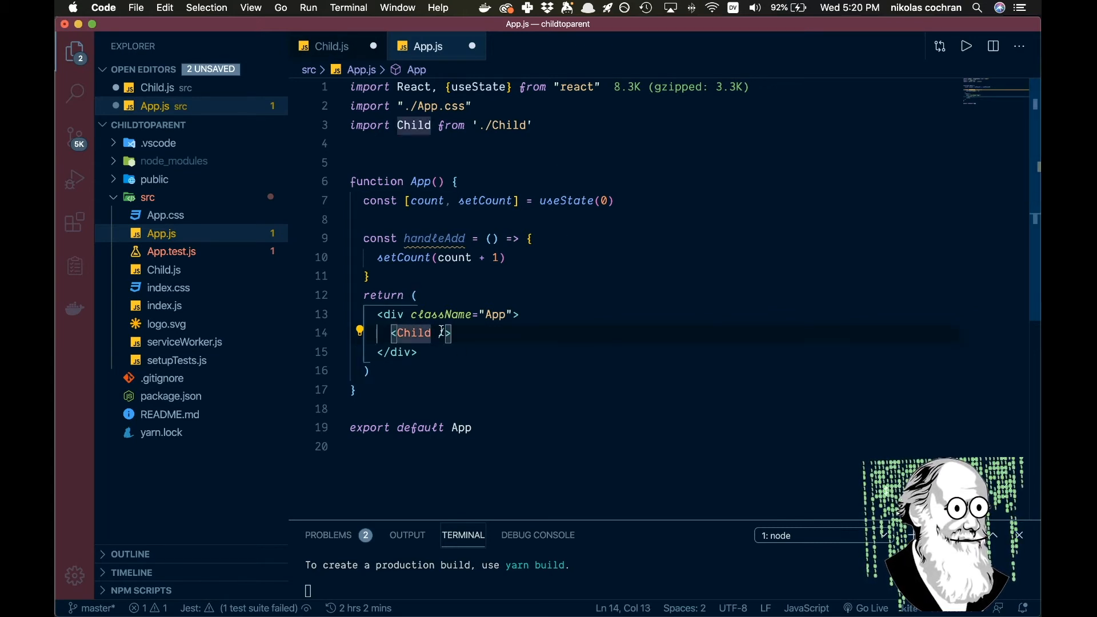
type("/")
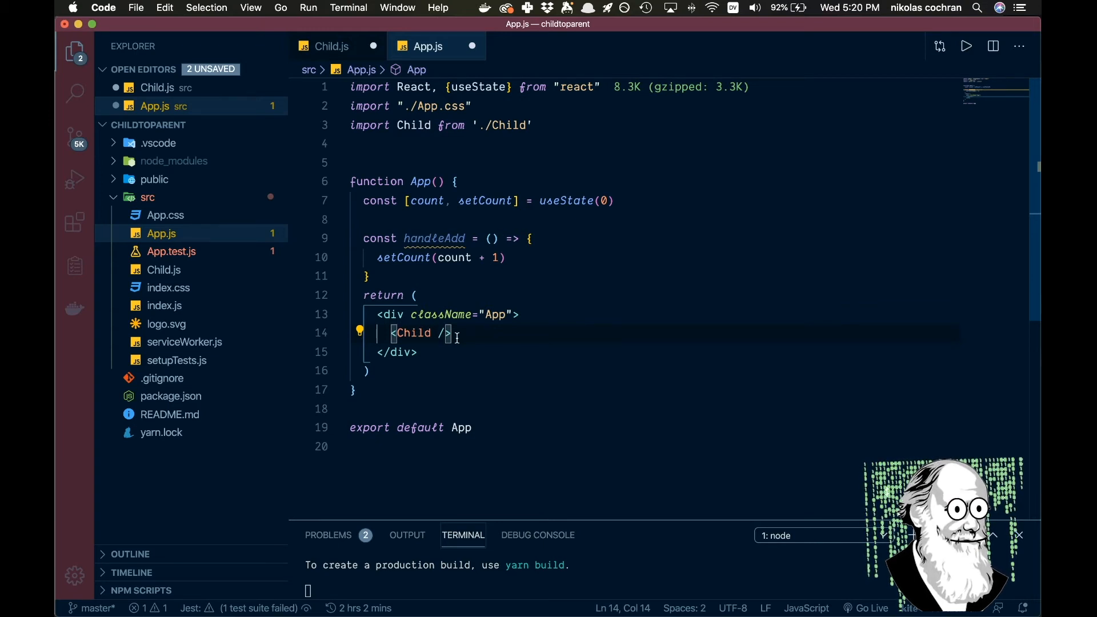
type("handleAdd=")
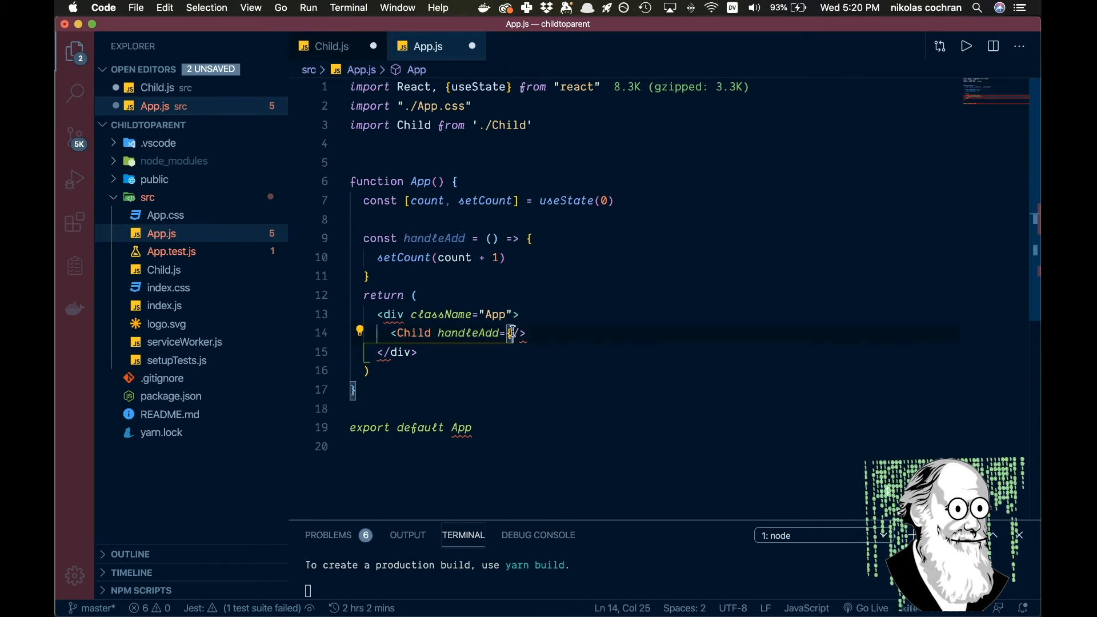
type("{handleAdd")
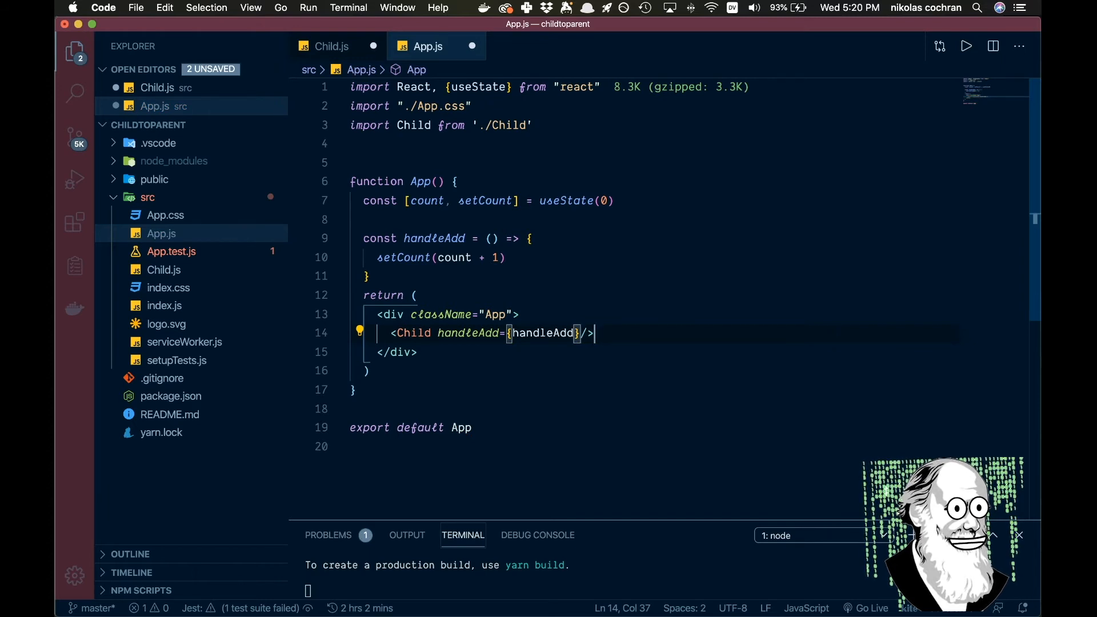
key("Return")
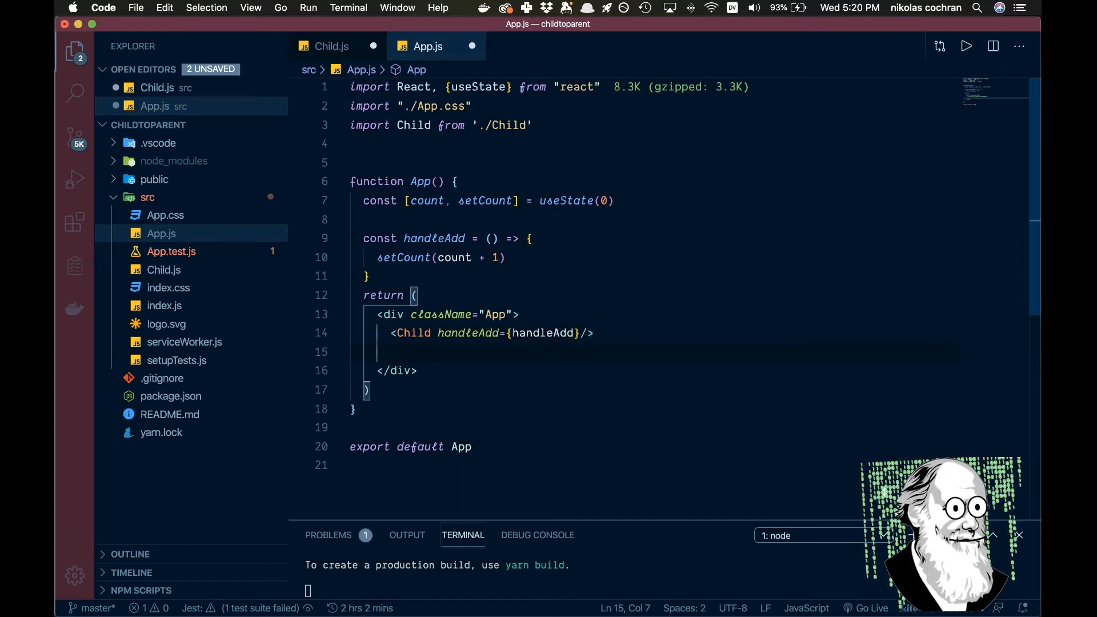
type("{count")
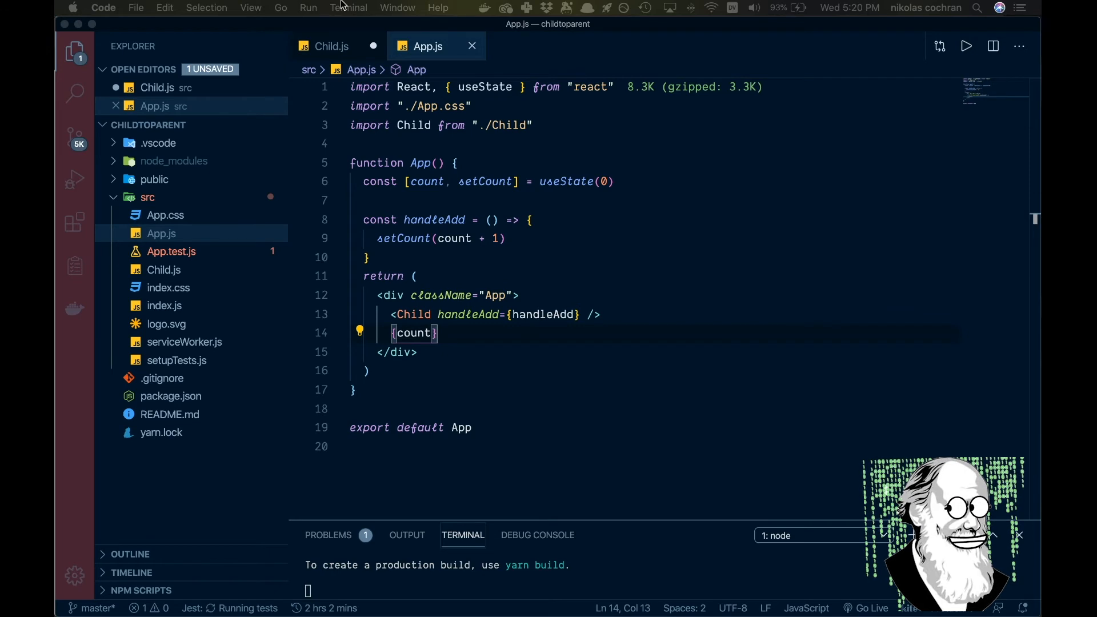
In Child.js, destructure {handleAdd} in the component's parameters
left_click(331, 45)
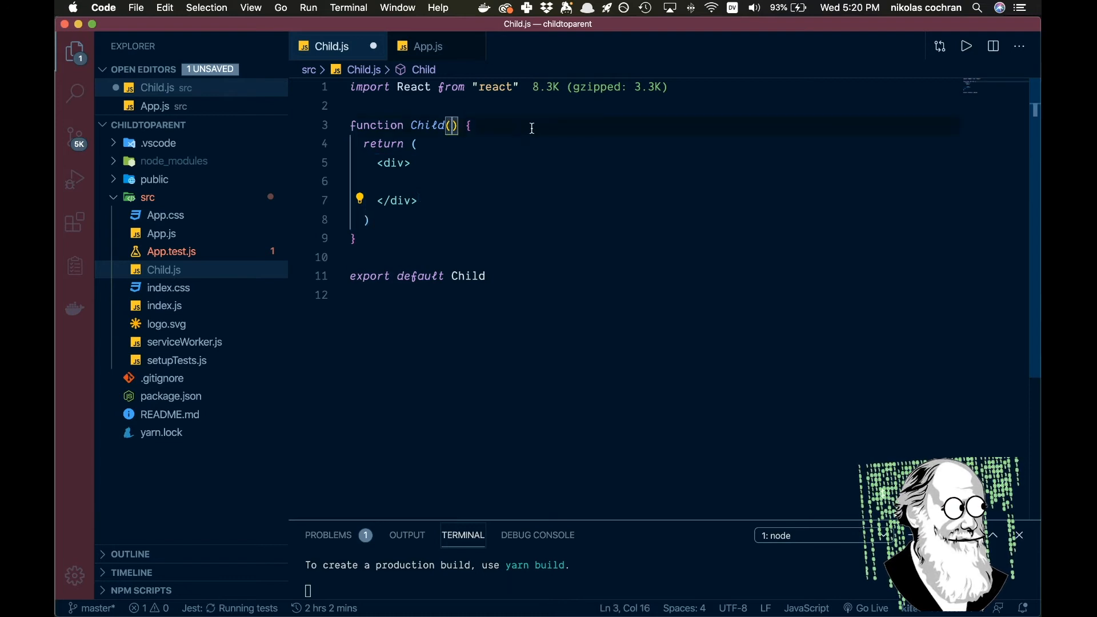
type("{")
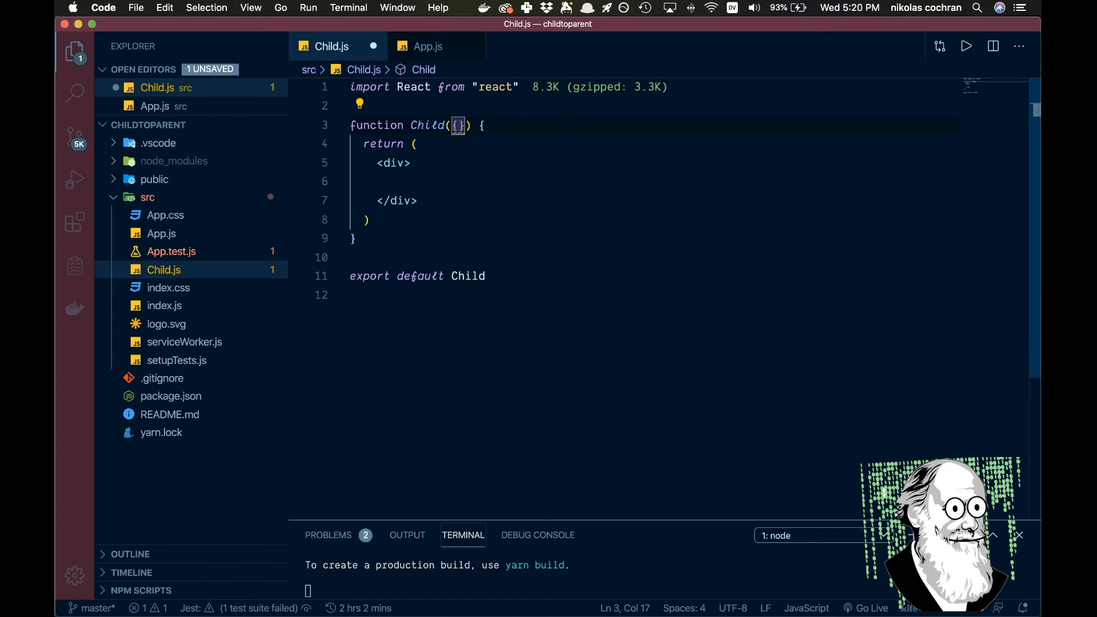
type("handle")
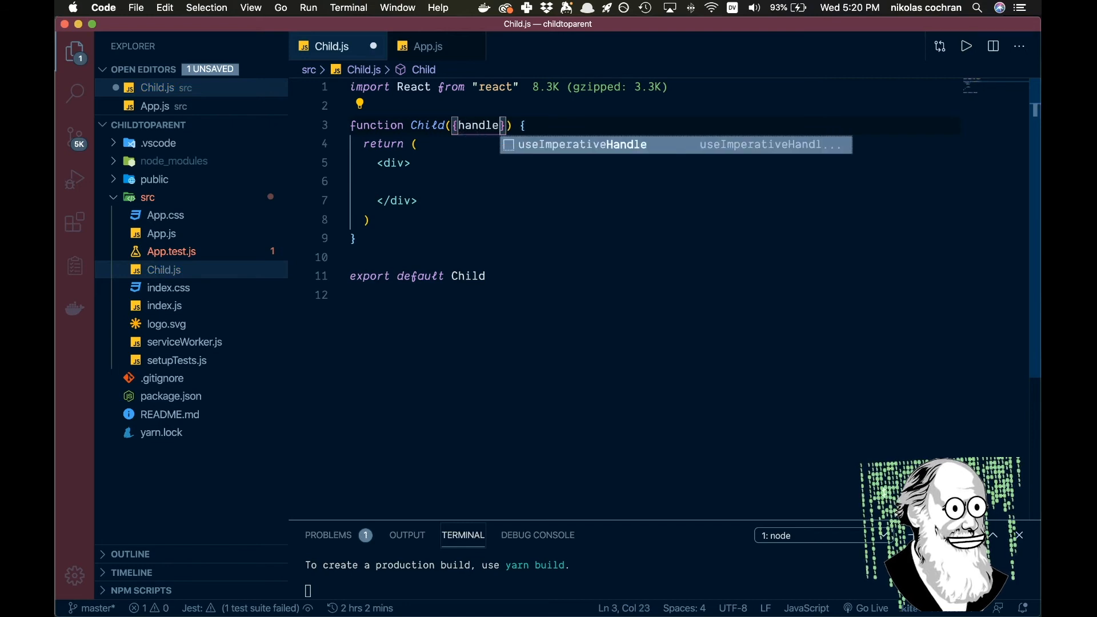
type("Add")
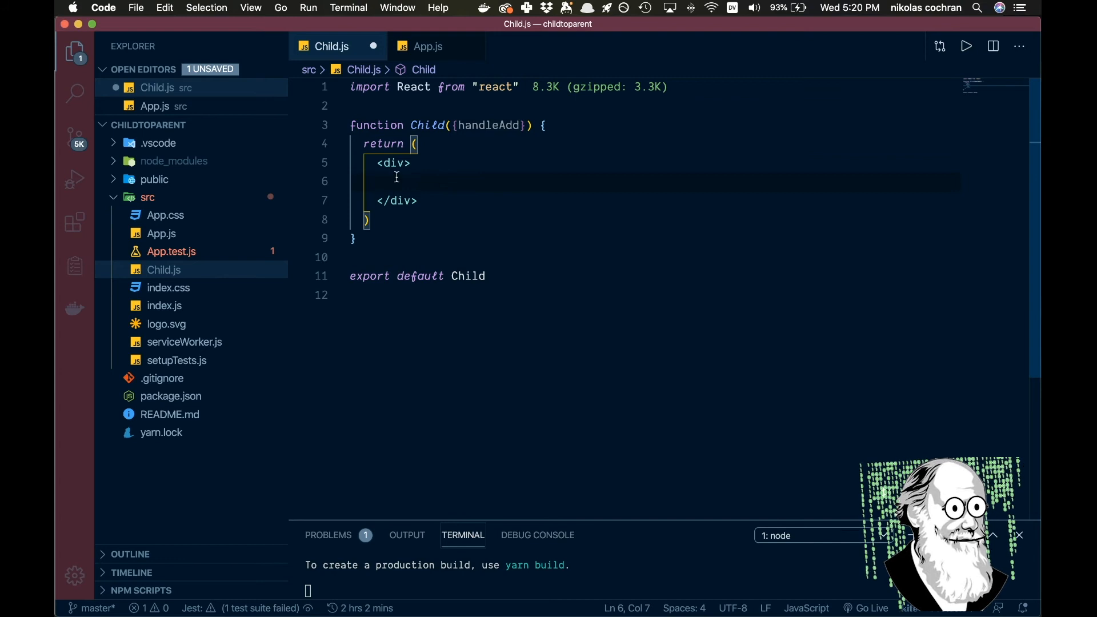
Add <button onClick={handleAdd}>Add</button> inside Child's div and save the file
type("<")
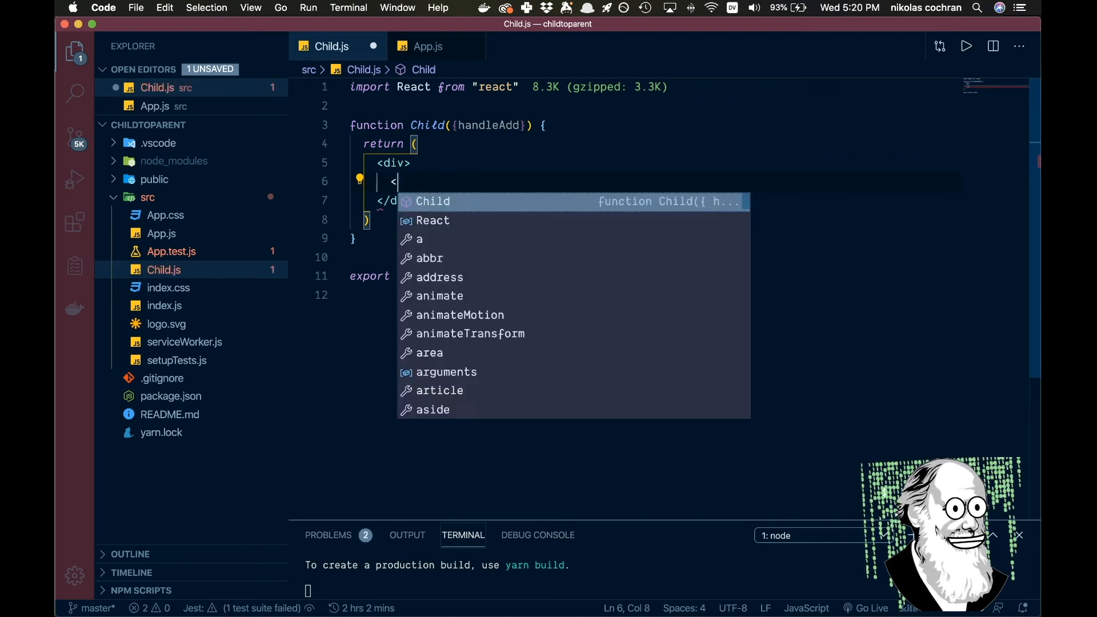
type("but")
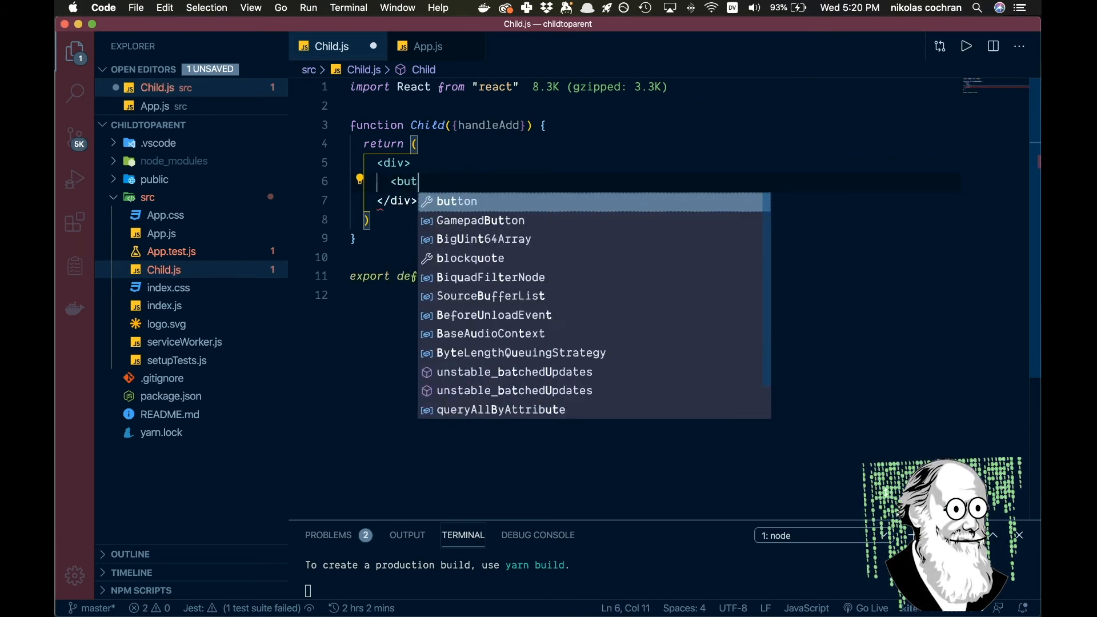
key("Tab")
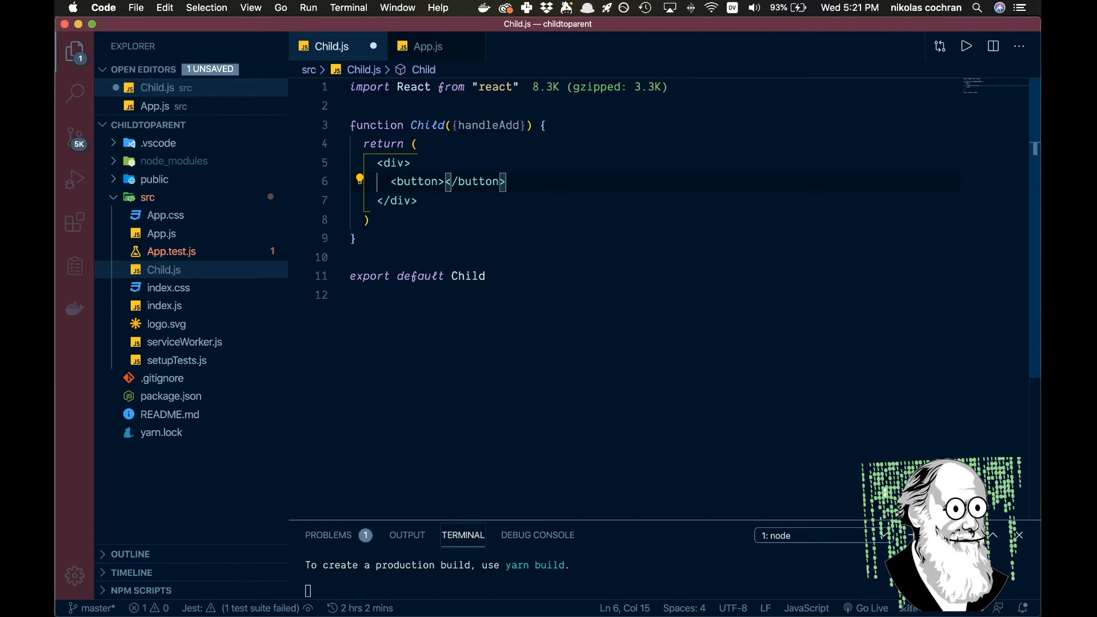
type("Add")
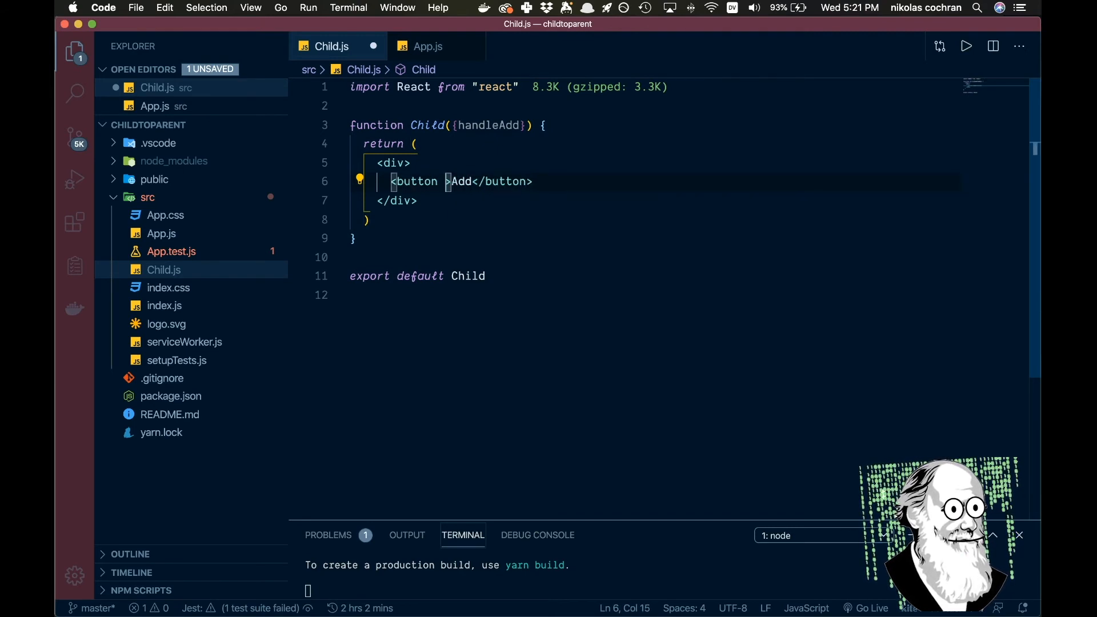
type("onClick={handleAdd}")
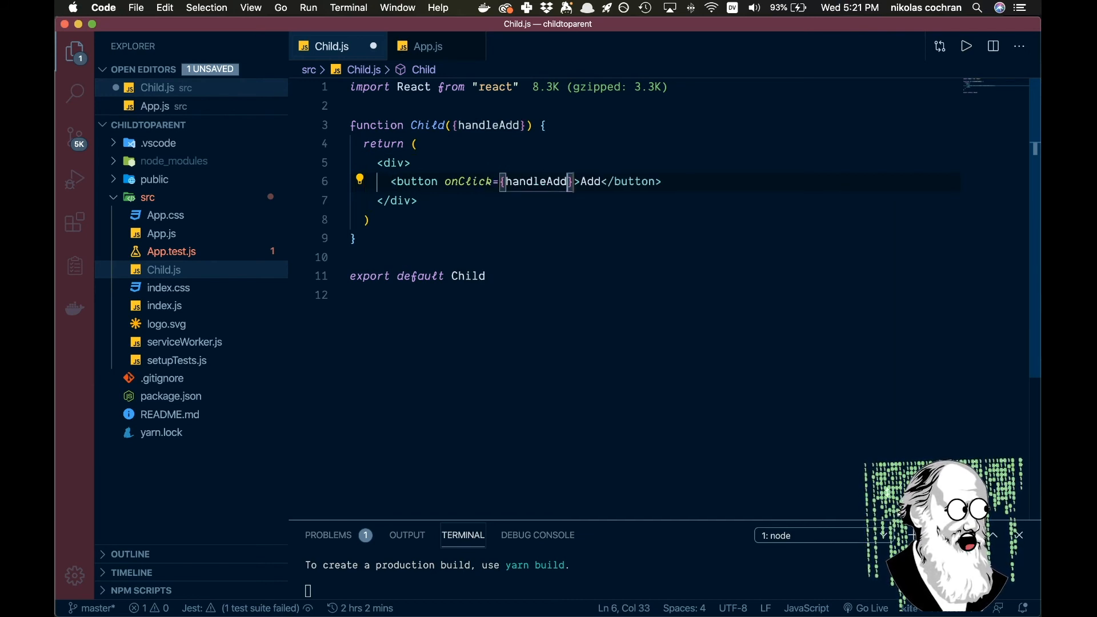
key("cmd+s")
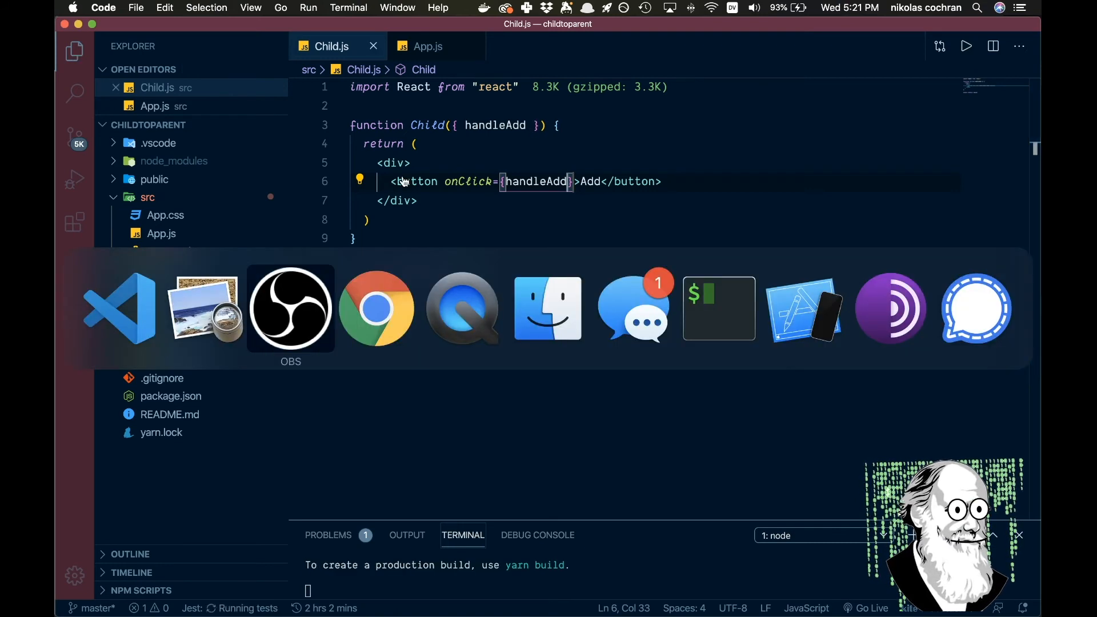
In Chrome at localhost:3000, press the Add button repeatedly until the count reaches 7
left_click(376, 308)
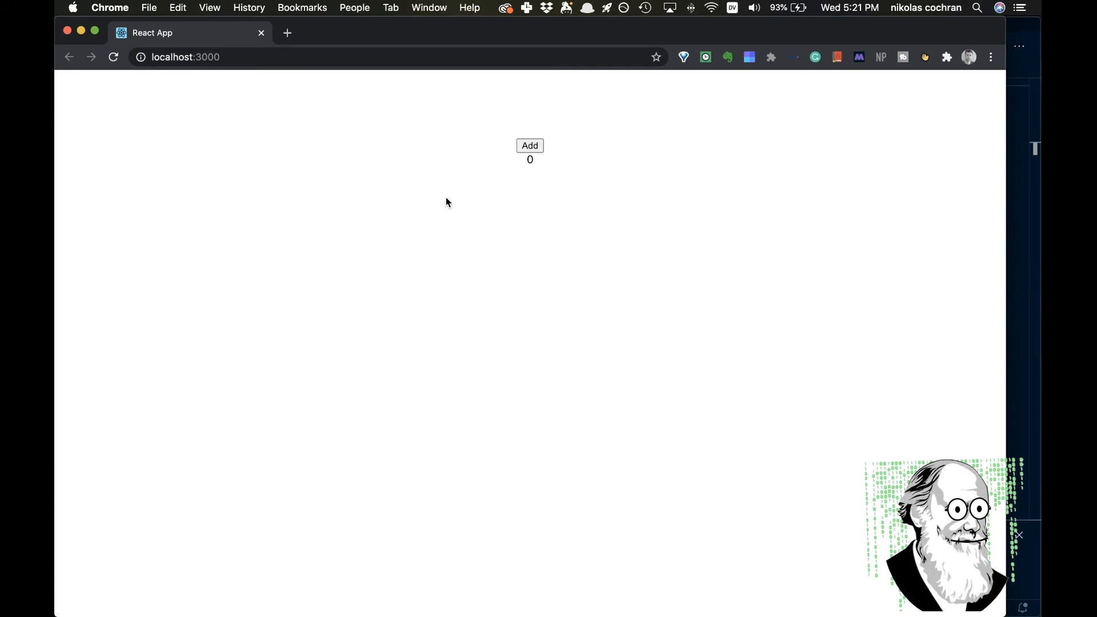
left_click(530, 145)
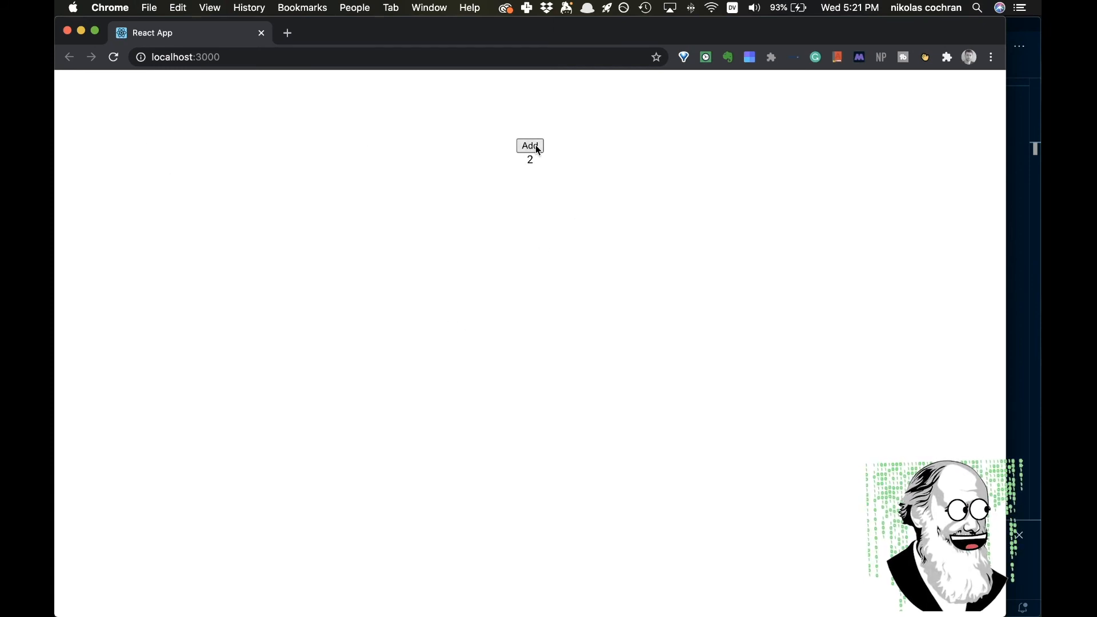
left_click(529, 145)
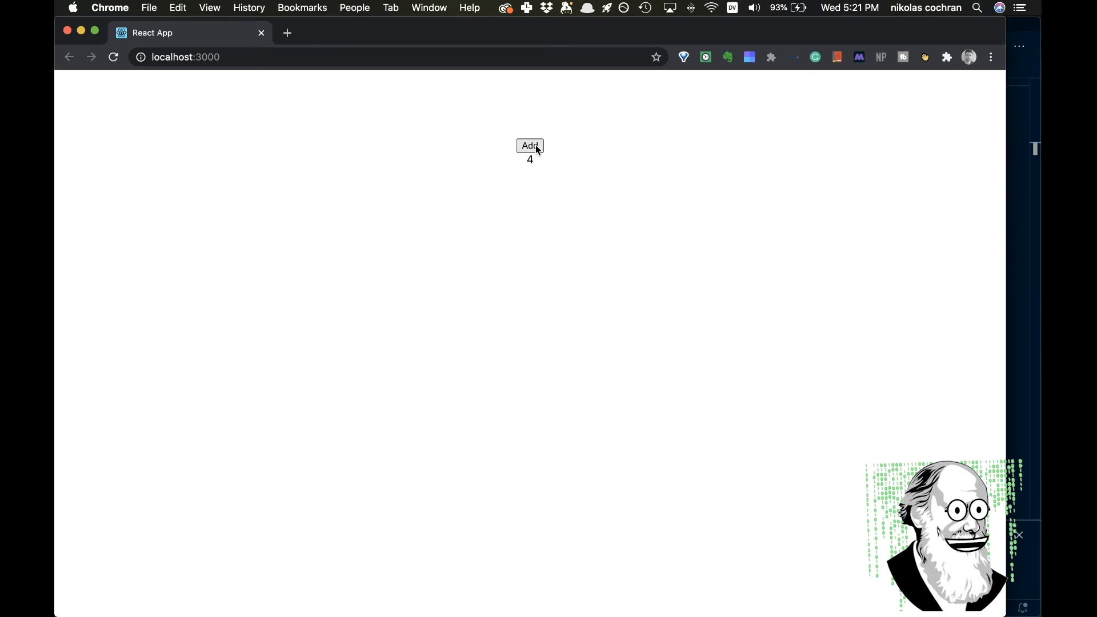
left_click(529, 145)
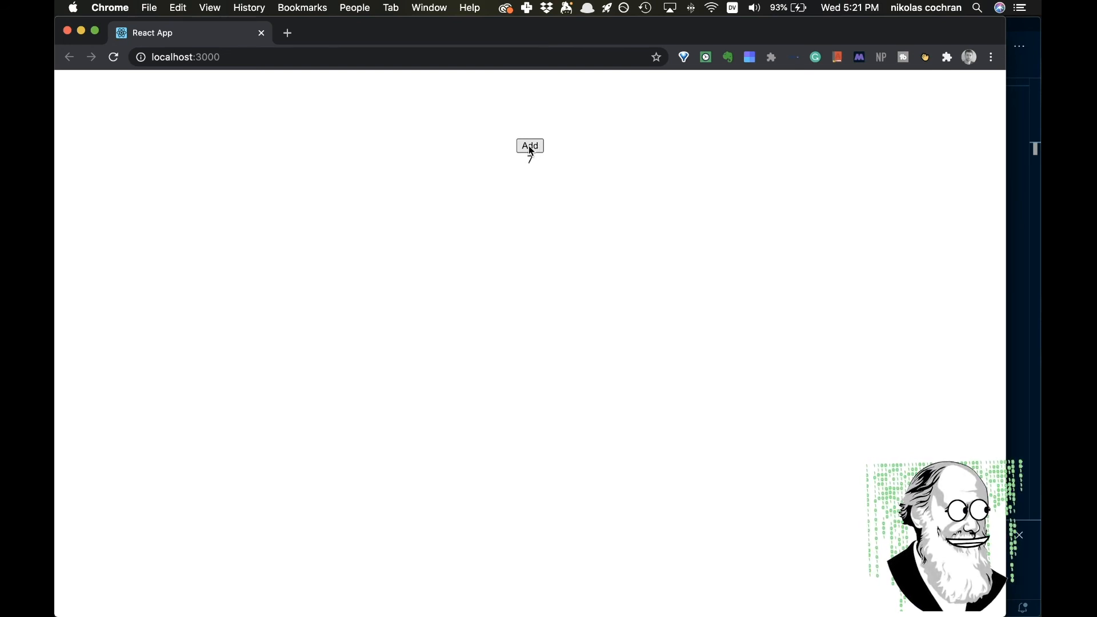
left_click(529, 145)
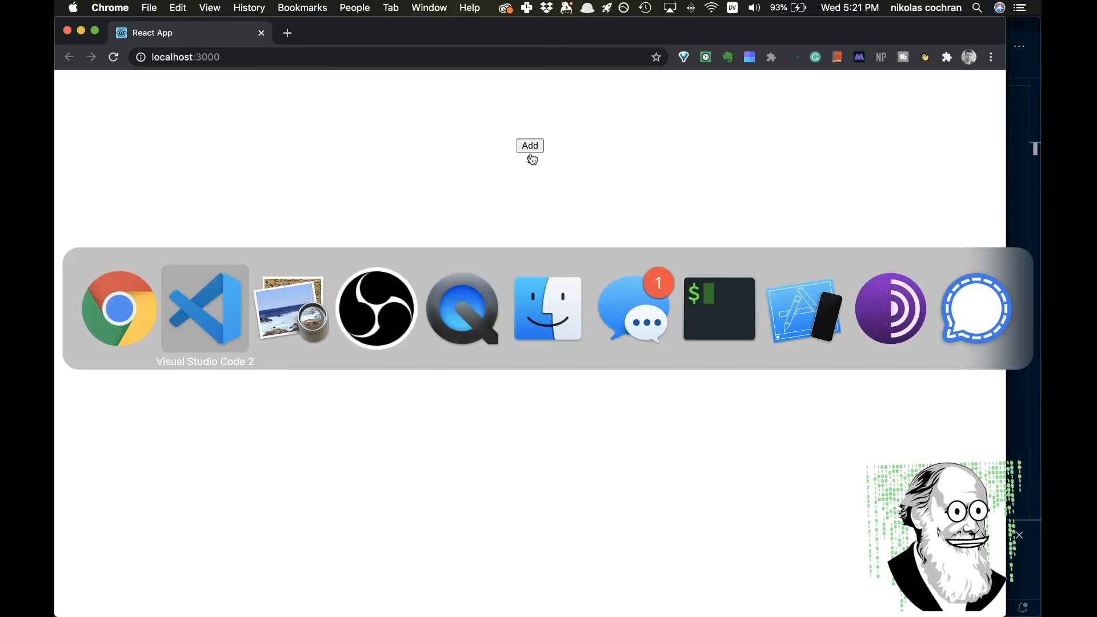
Return to VS Code and flip between Child.js and App.js to review the finished code
left_click(205, 309)
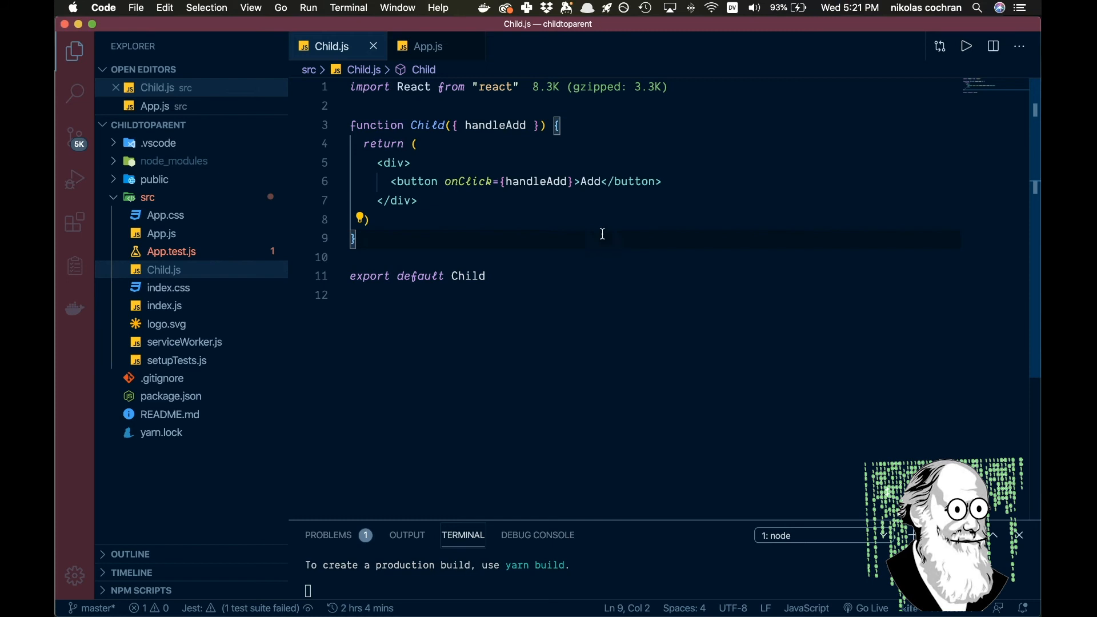
mouse_move(427, 46)
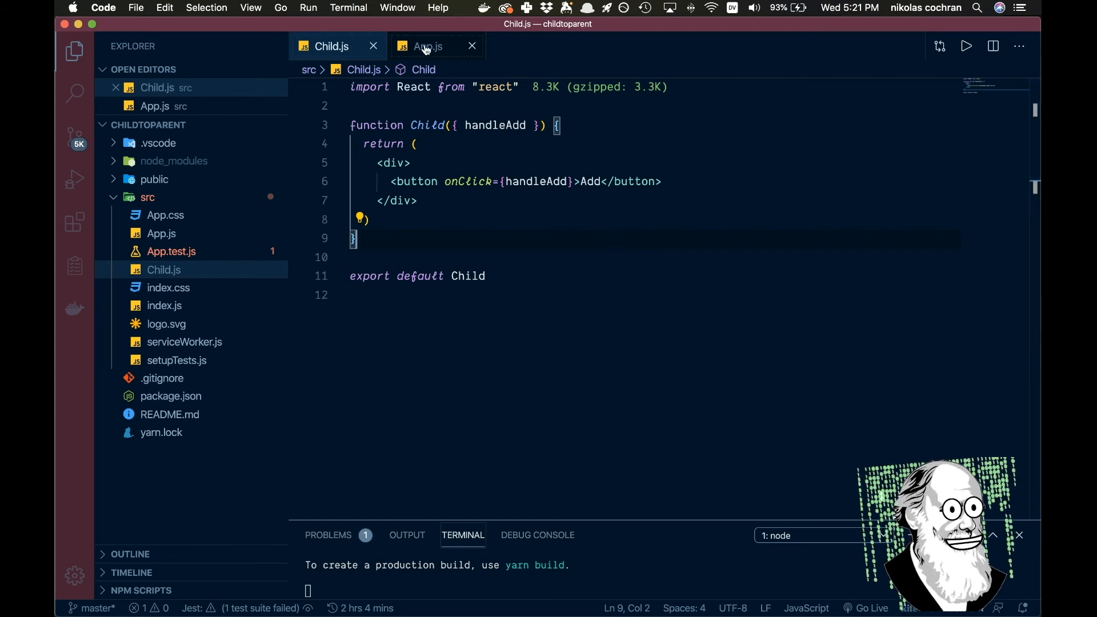
left_click(427, 46)
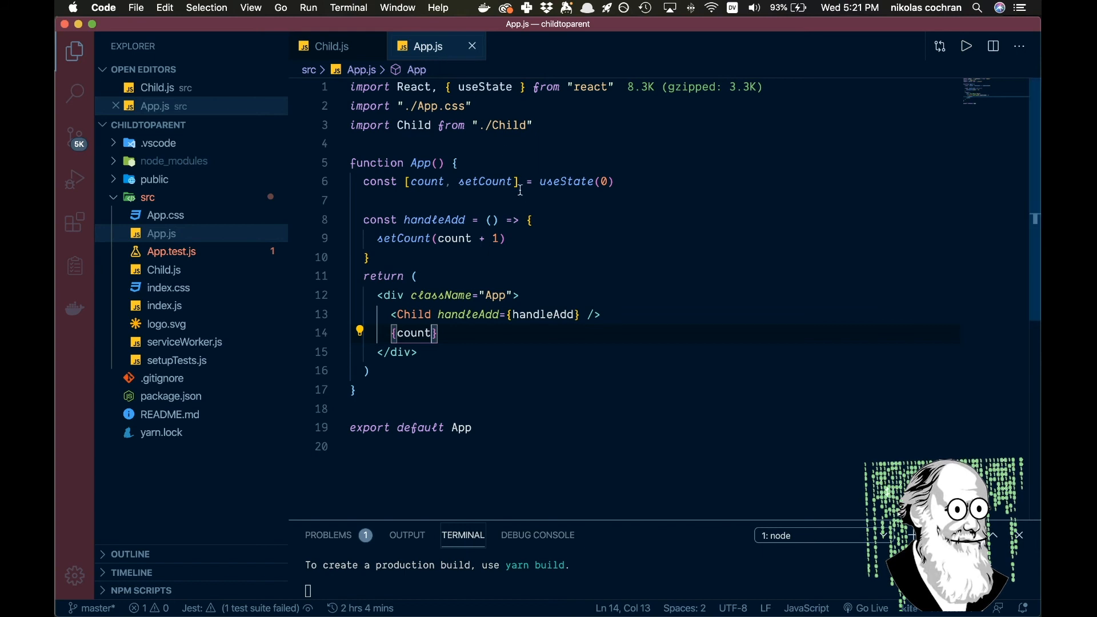
mouse_move(475, 293)
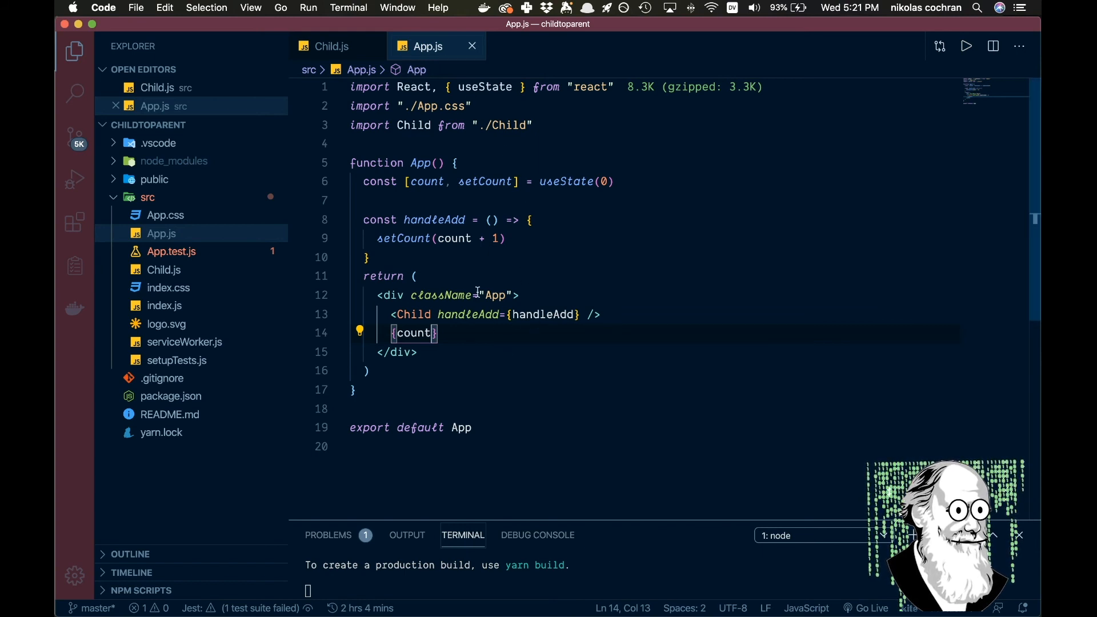
mouse_move(691, 356)
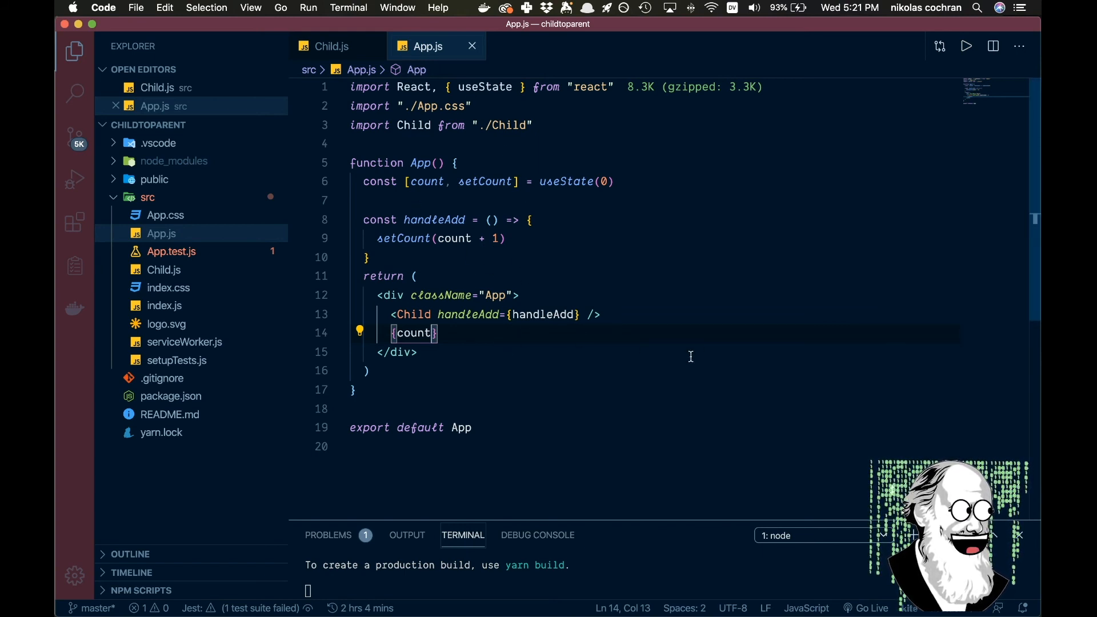
left_click(332, 45)
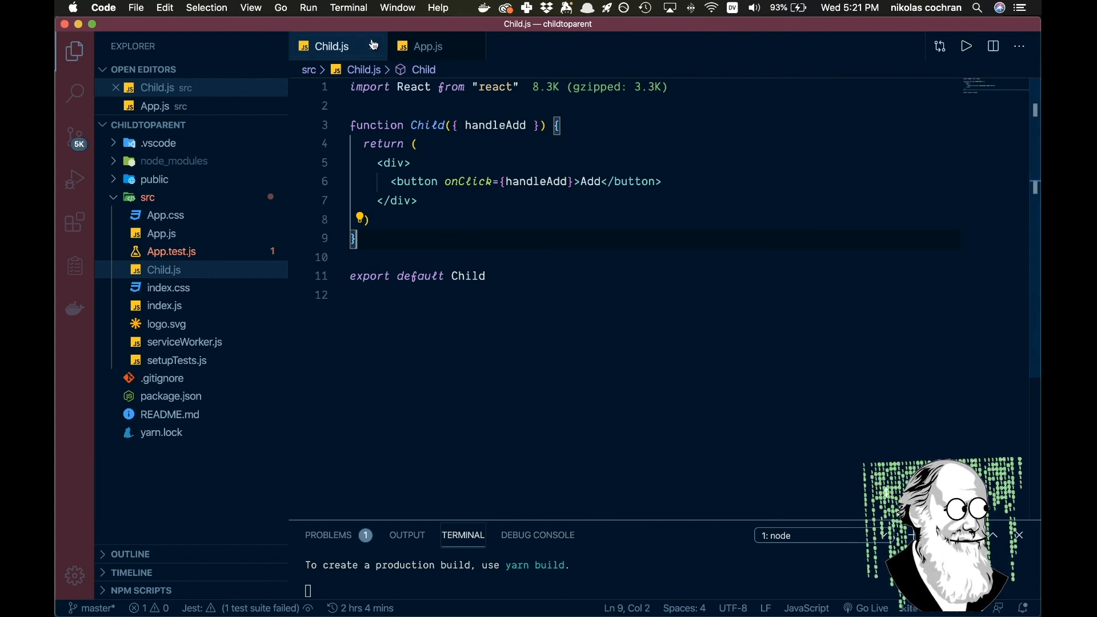
left_click(426, 46)
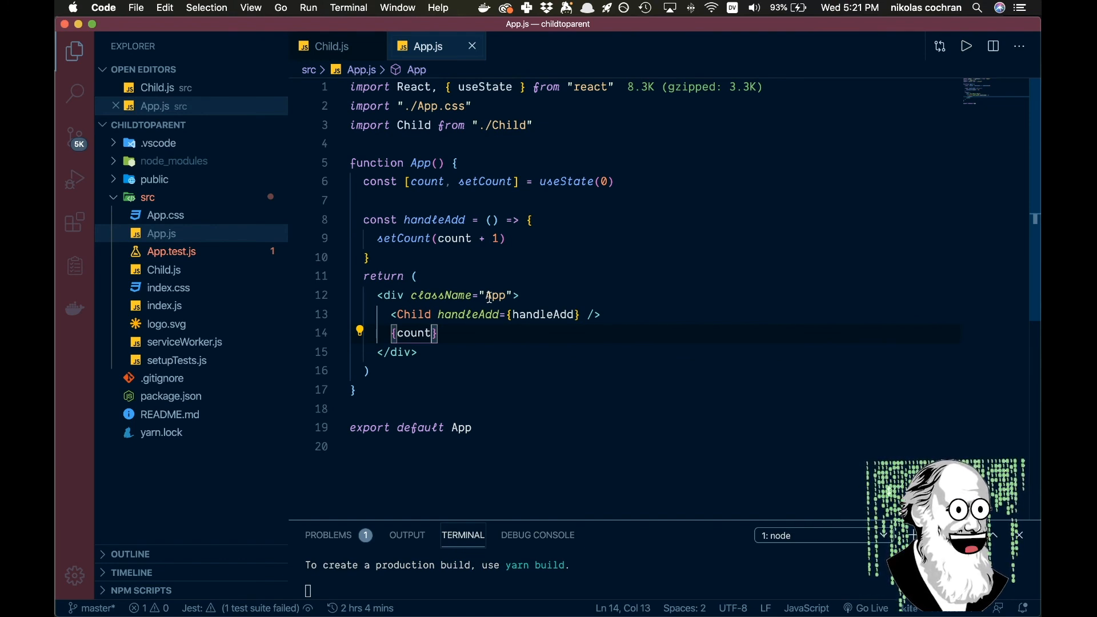
mouse_move(469, 314)
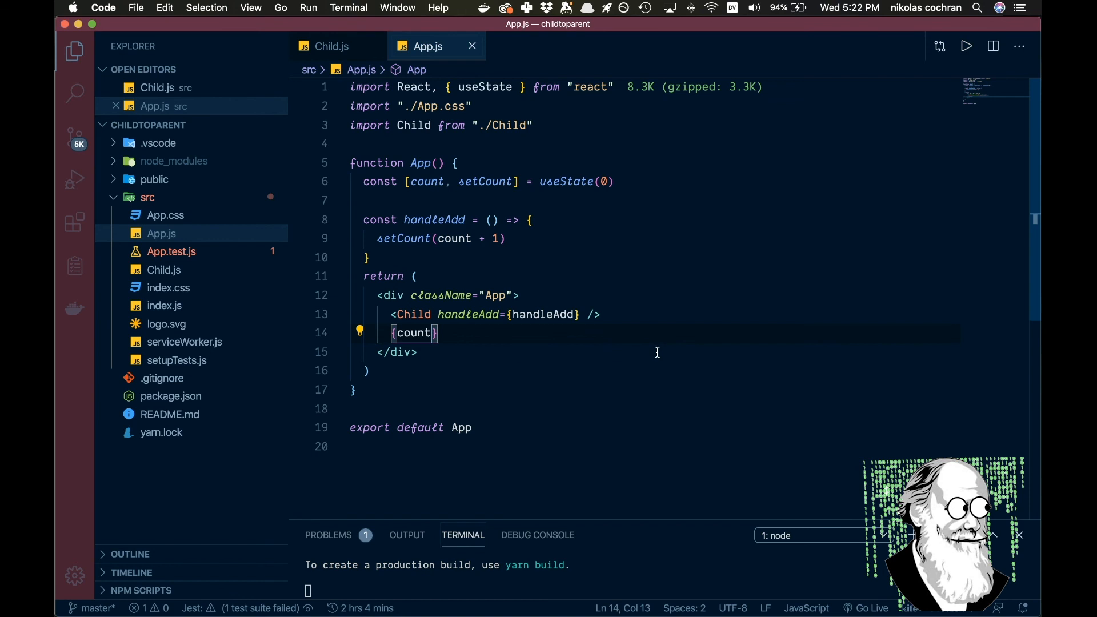
mouse_move(696, 344)
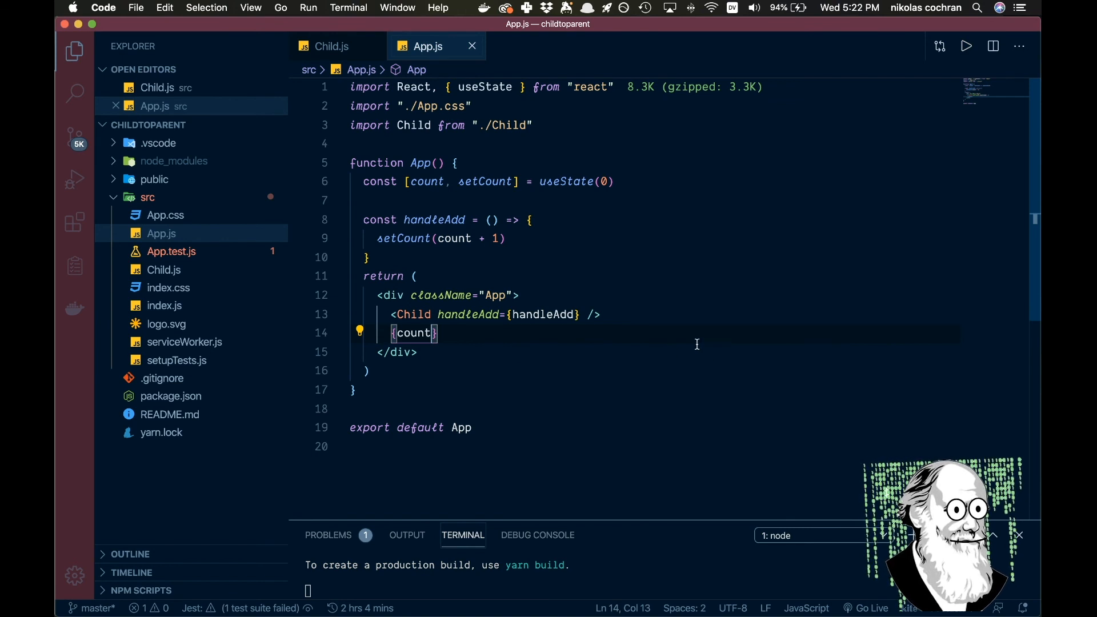